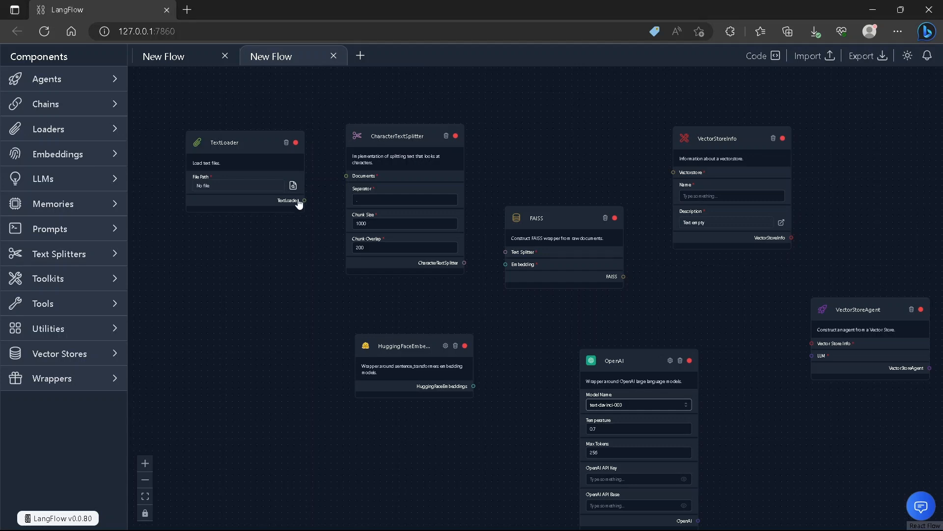
mouse_move(305, 200)
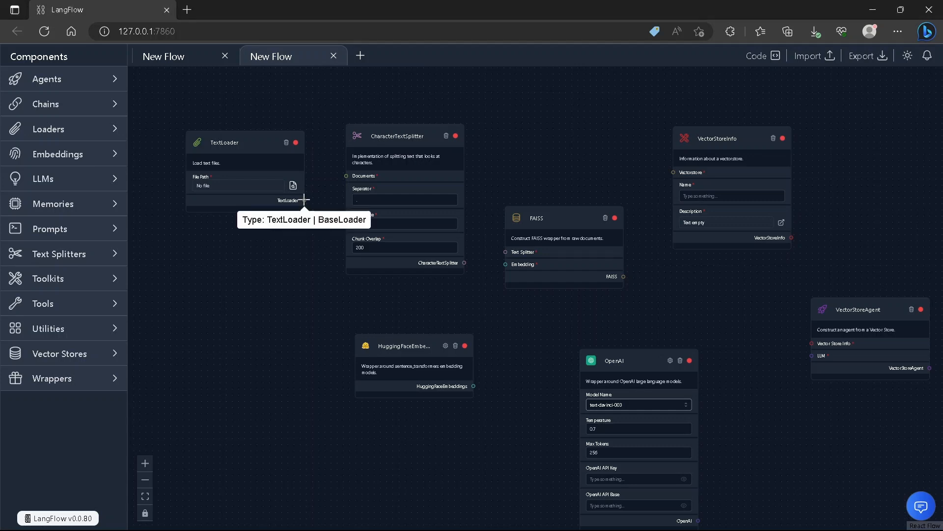
- Link TextLoader to the splitter's Documents input, then pan across the wired flow toward VectorStoreAgent
left_click_drag(308, 200, 344, 176)
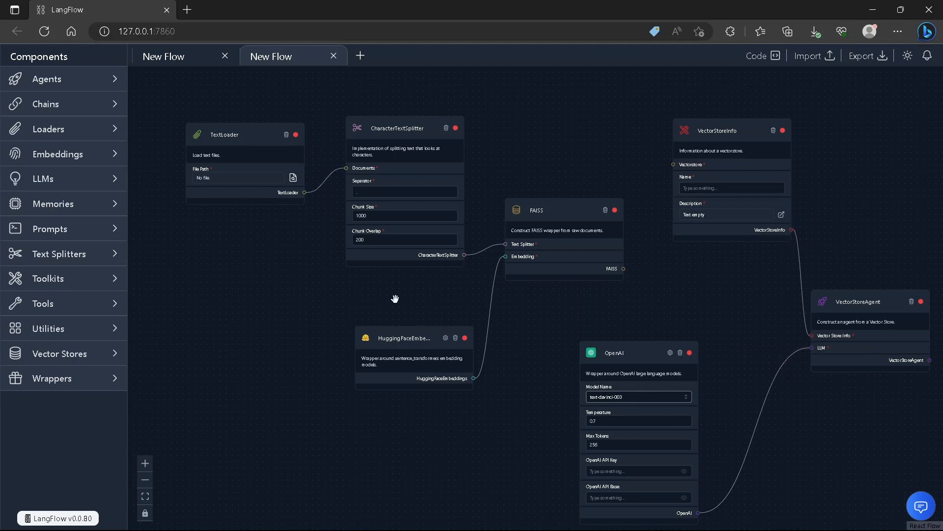
left_click_drag(395, 297, 347, 301)
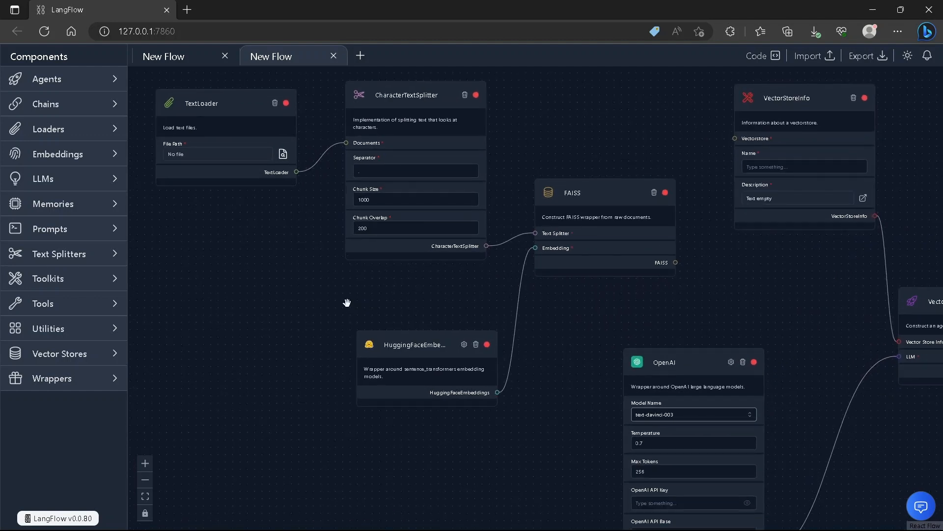
left_click_drag(347, 301, 517, 316)
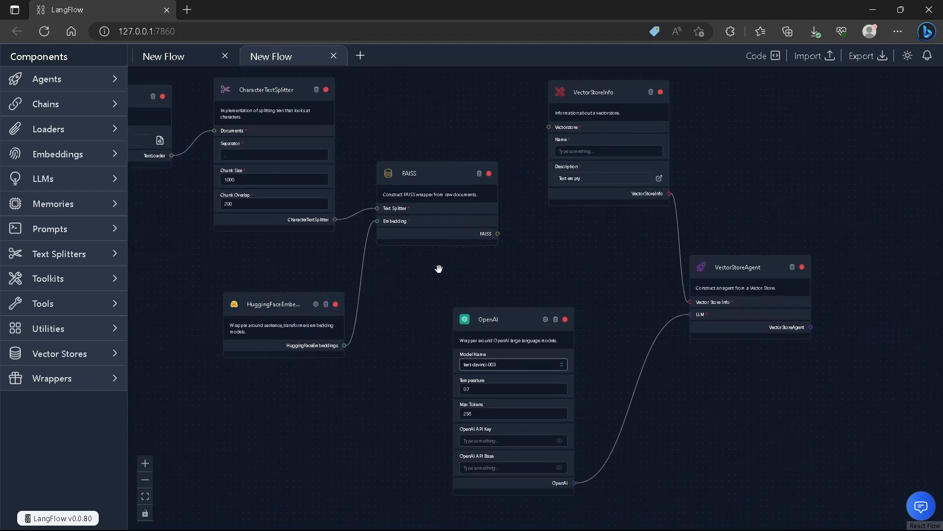
left_click_drag(439, 268, 579, 409)
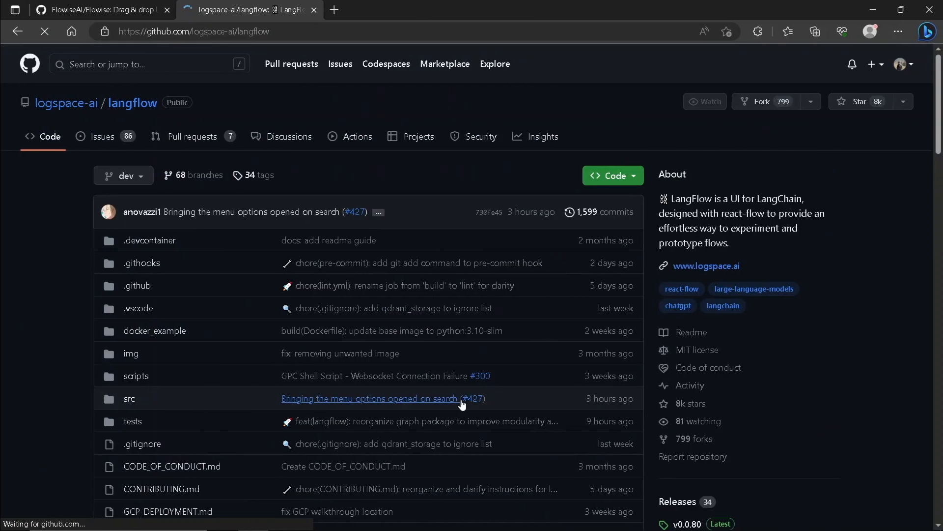
- Scroll down the langflow README to the Installation section with the pip commands
scroll("down", 3)
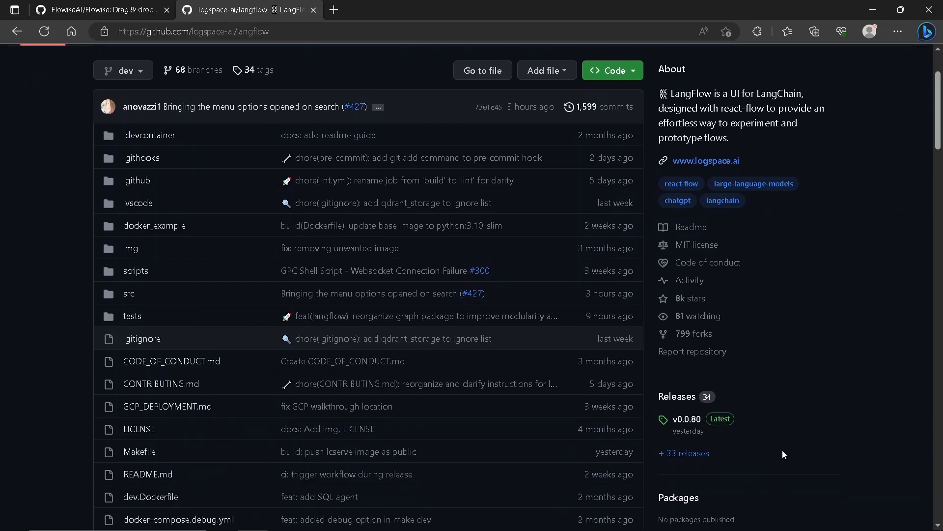
scroll("down", 3)
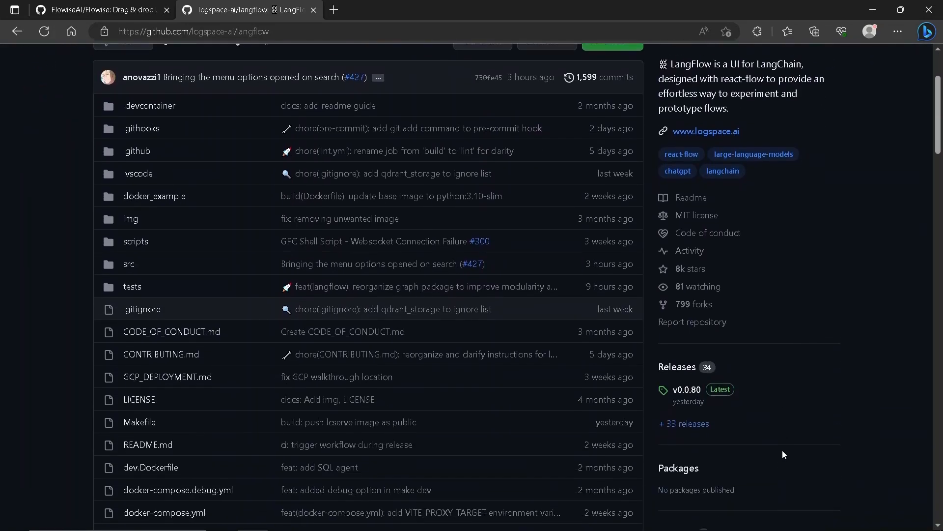
scroll("down", 3)
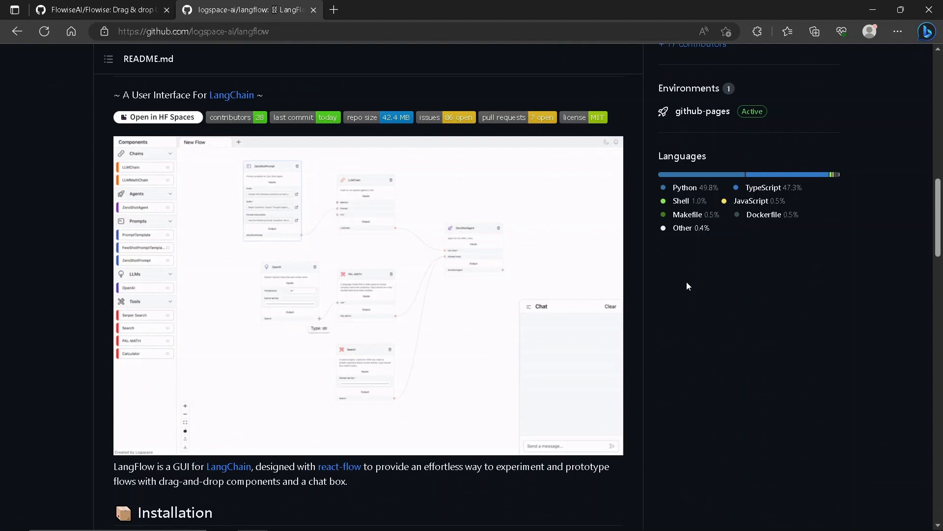
scroll("down", 3)
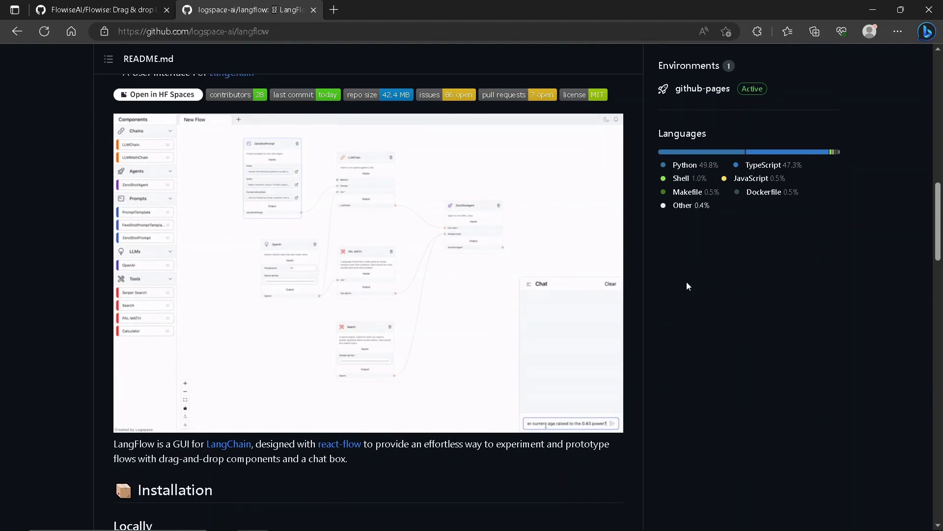
scroll("down", 3)
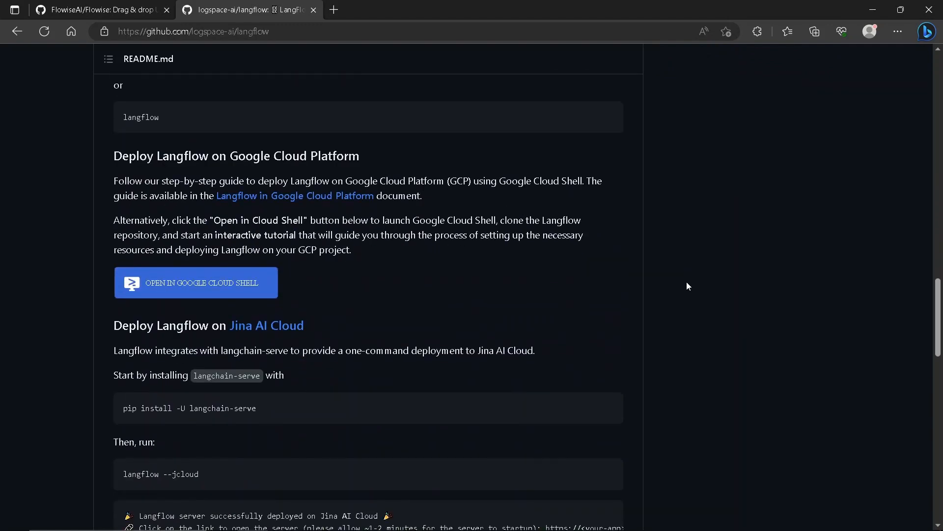
scroll("down", 3)
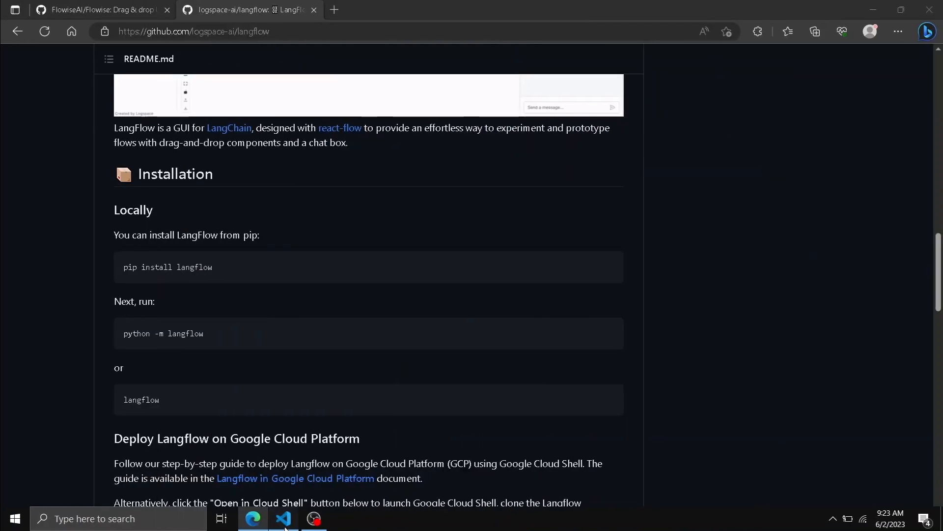
- In the VS Code terminal, run 'pip install langflow' and then start the langflow server
left_click(284, 517)
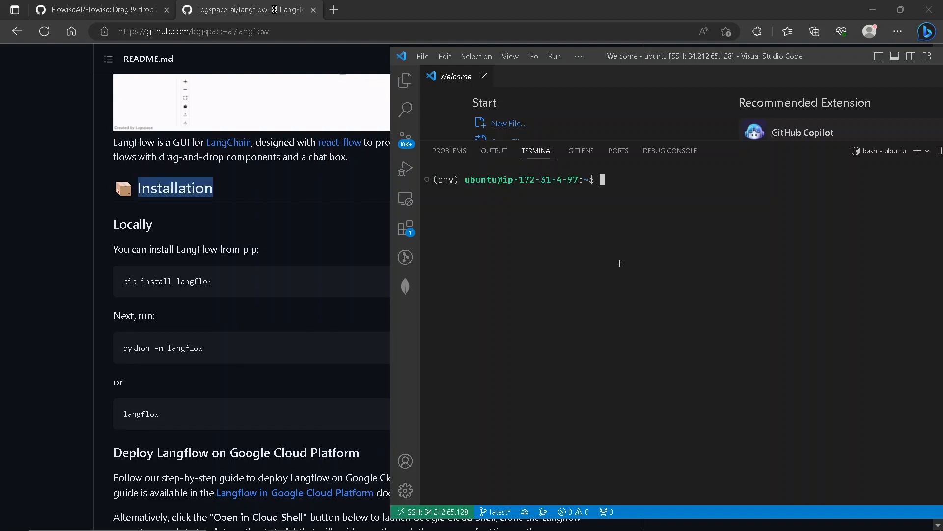
type("pip install")
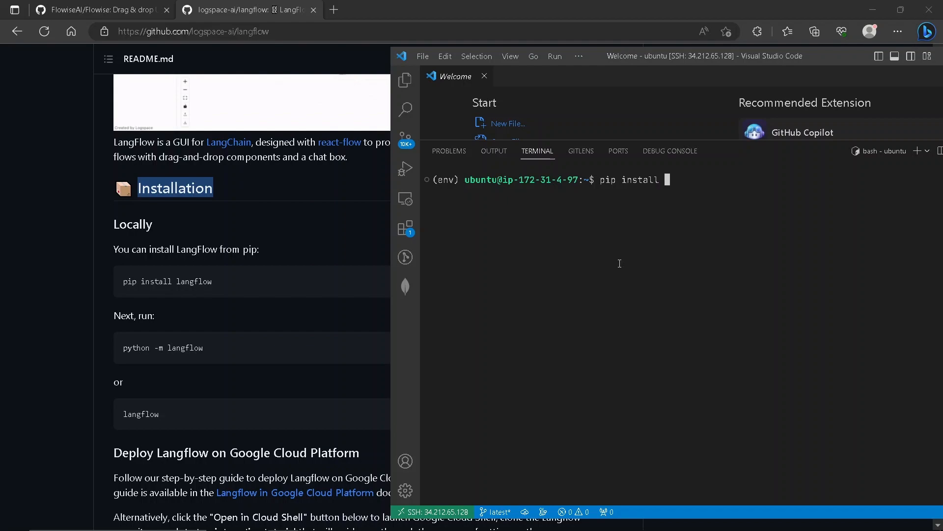
type("langflow")
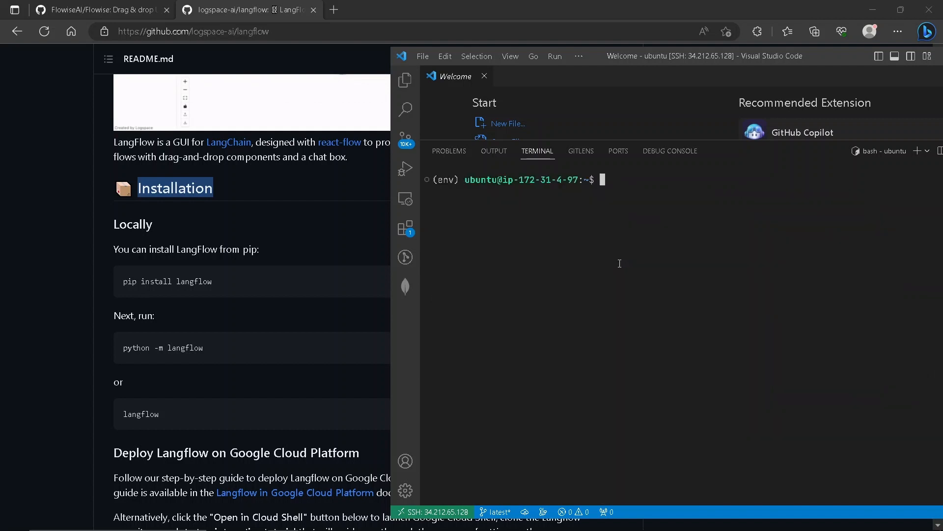
type("lanf")
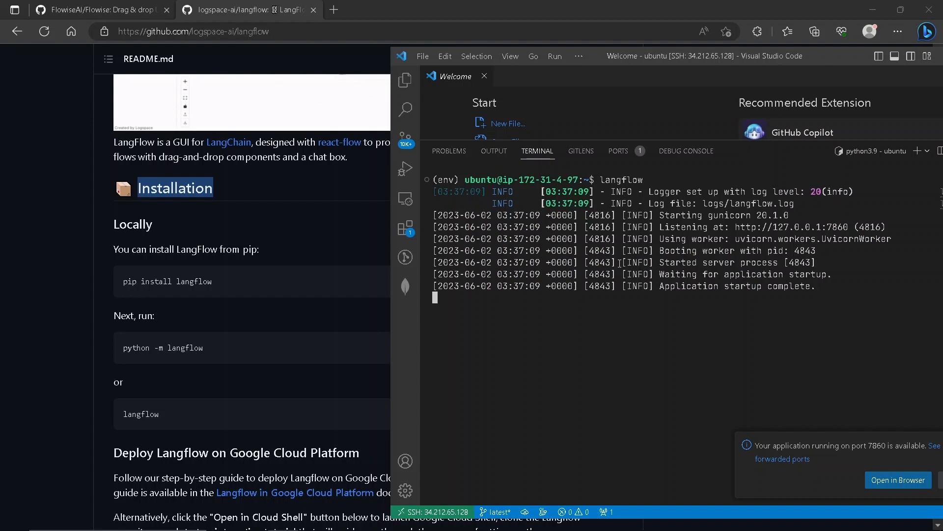
- Open LangFlow in the browser and browse the Agents and Chains component categories
left_click(898, 479)
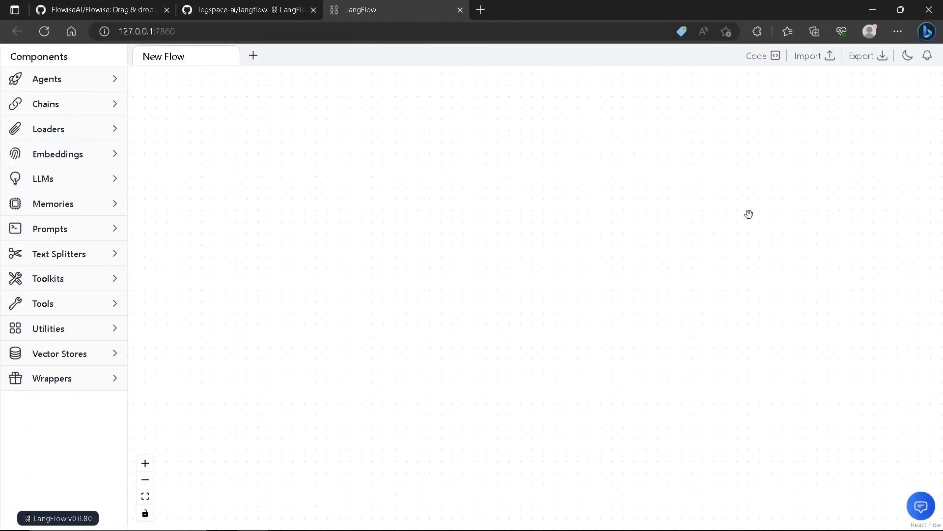
mouse_move(355, 118)
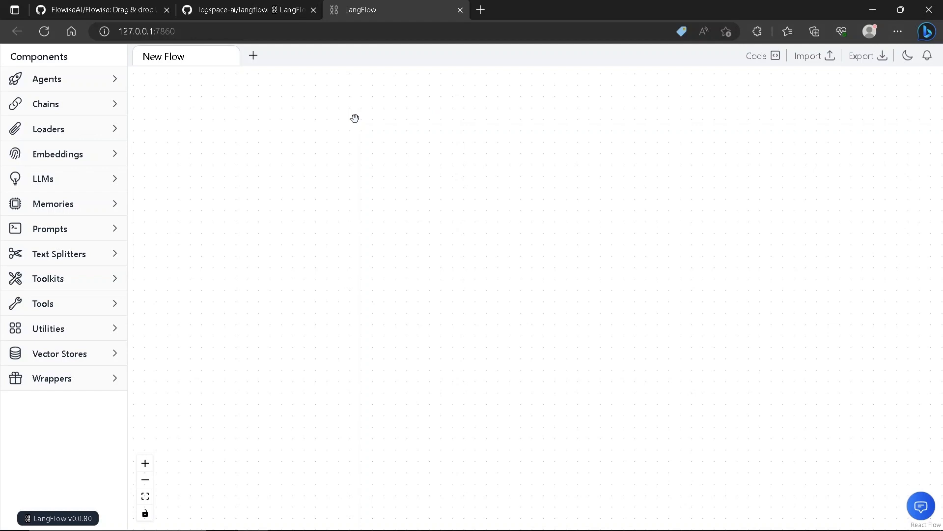
mouse_move(77, 86)
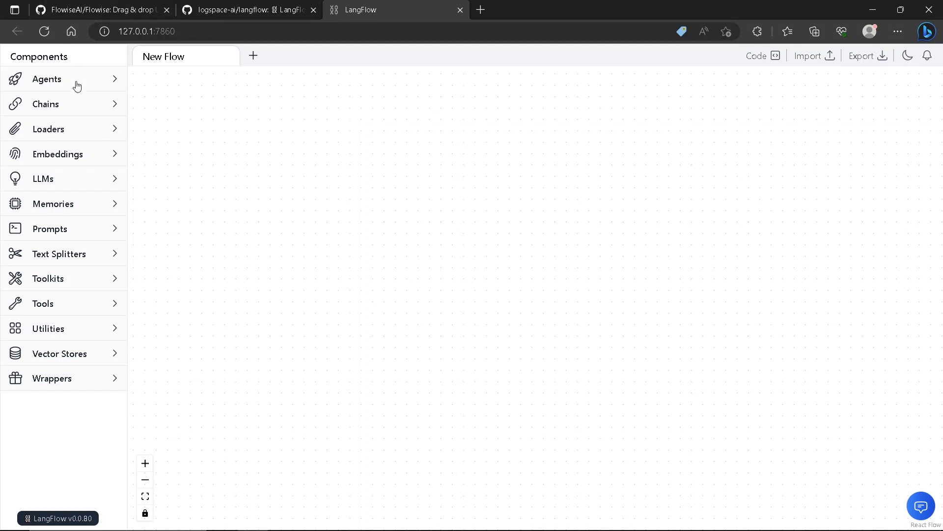
left_click(63, 79)
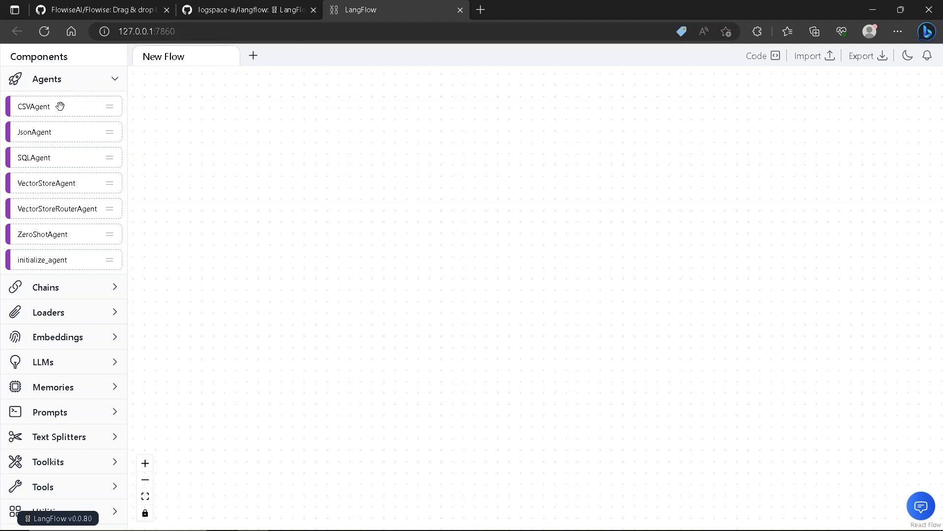
mouse_move(54, 140)
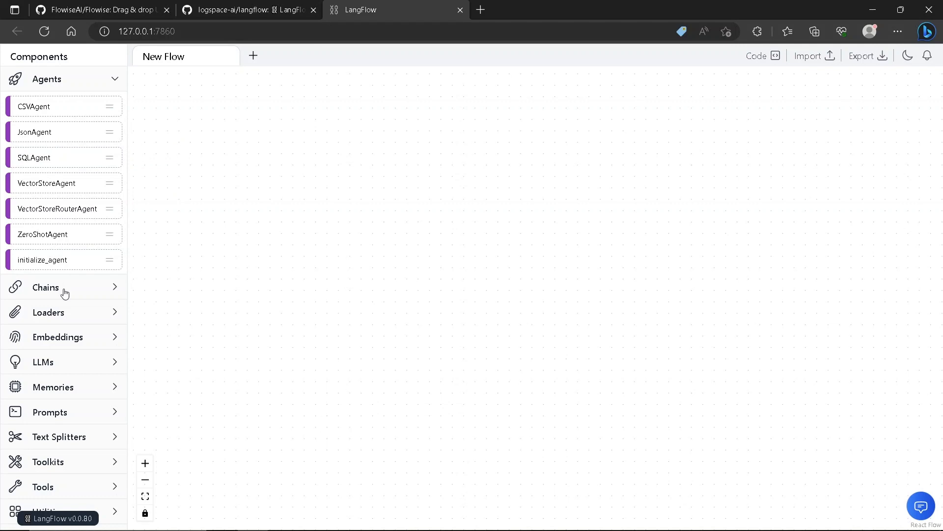
left_click(63, 286)
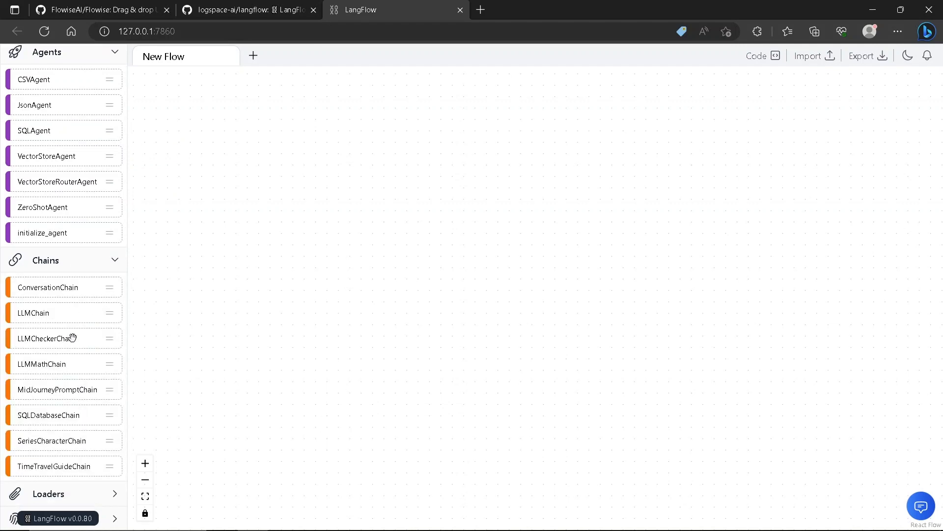
scroll("down", 3)
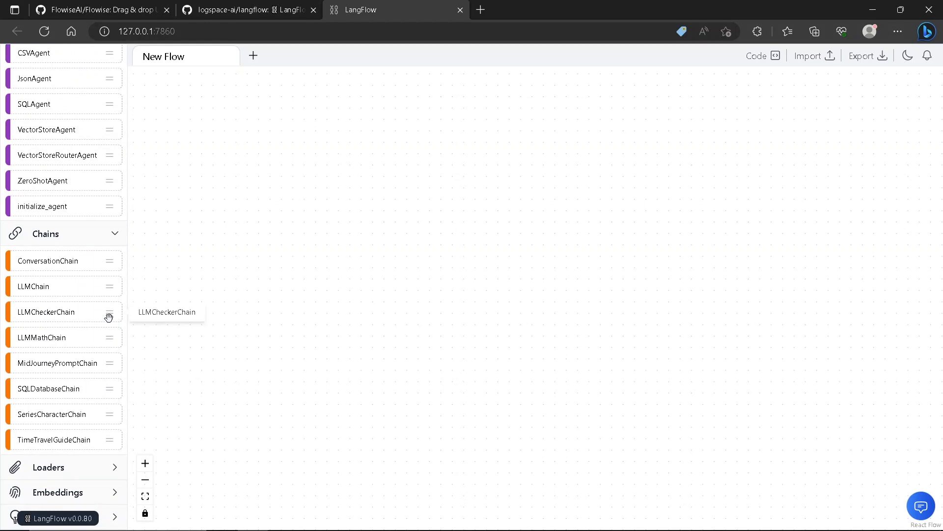
scroll("down", 3)
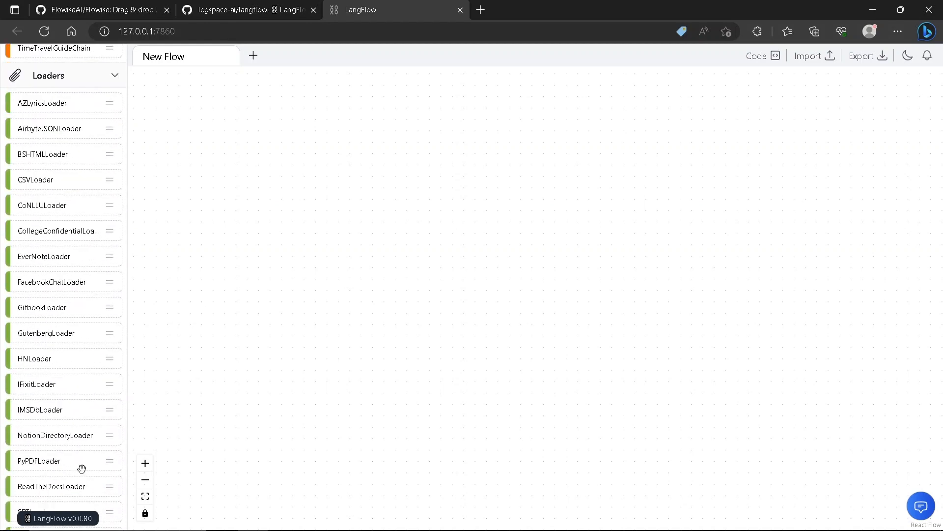
scroll("down", 3)
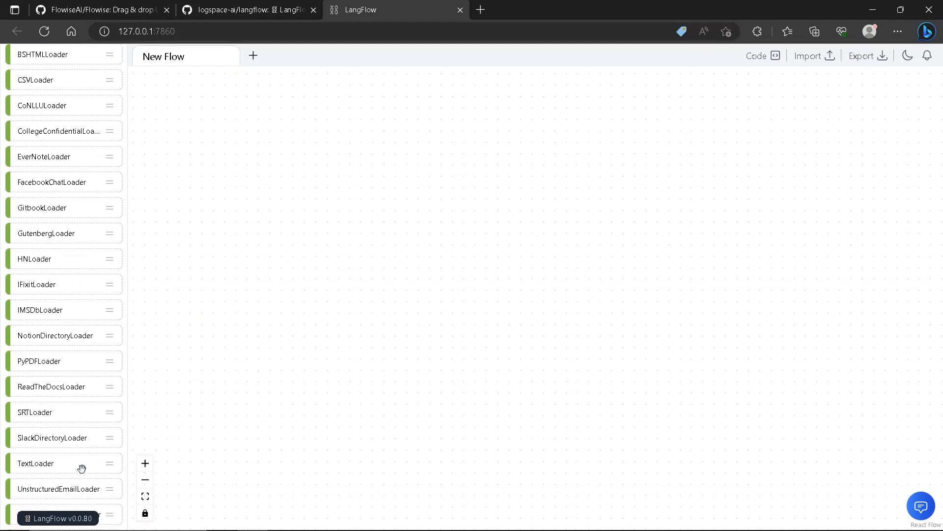
scroll("down", 3)
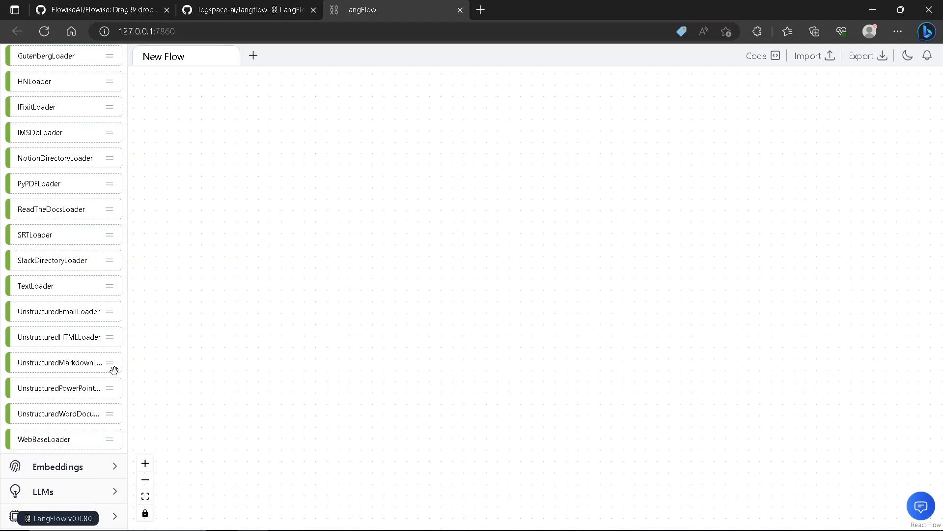
mouse_move(114, 369)
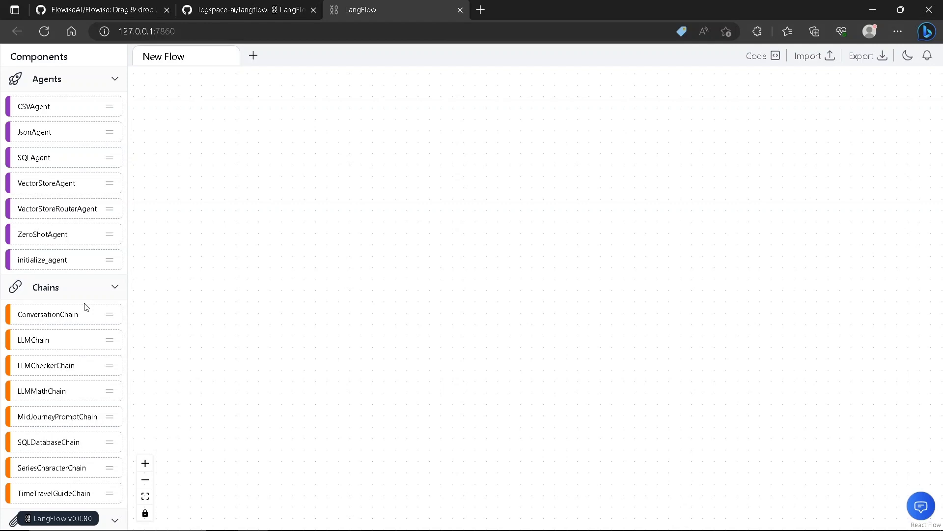
mouse_move(60, 321)
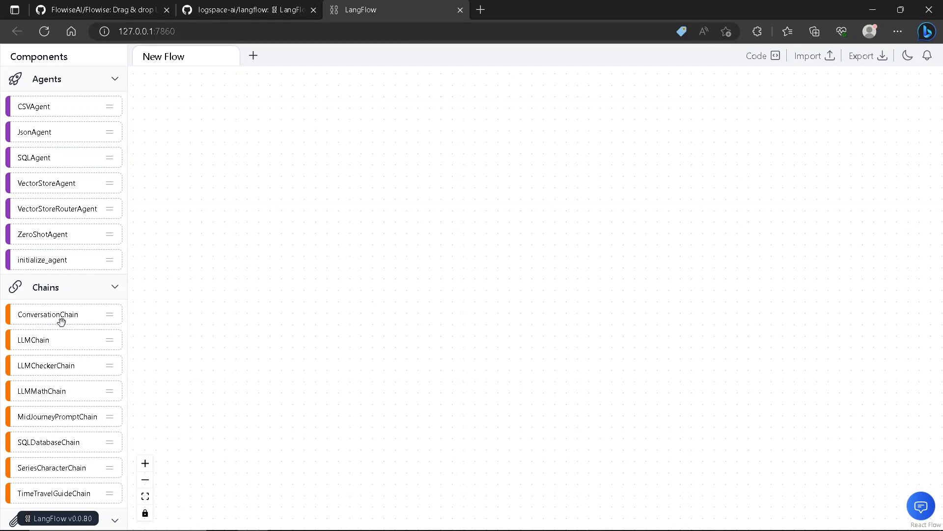
- Place a ConversationChain node on the canvas and collapse the Chains list
left_click_drag(62, 314, 535, 245)
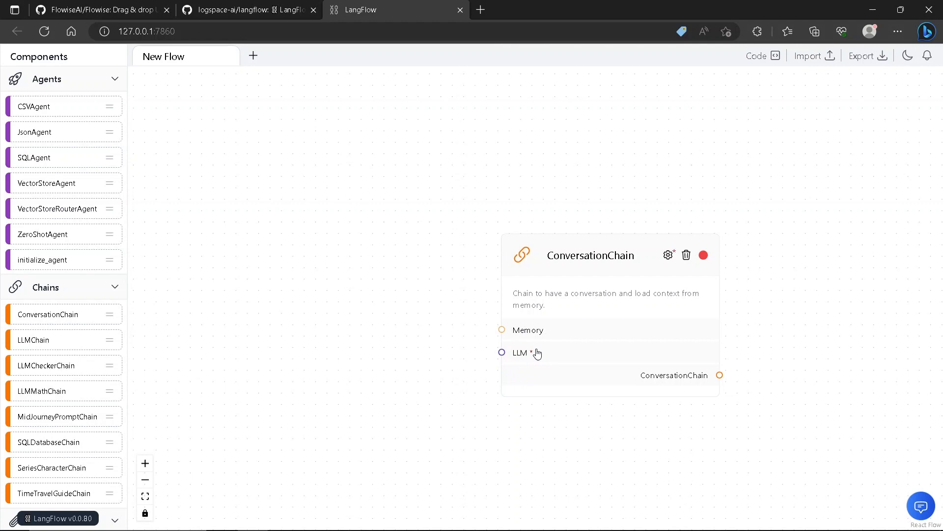
mouse_move(520, 351)
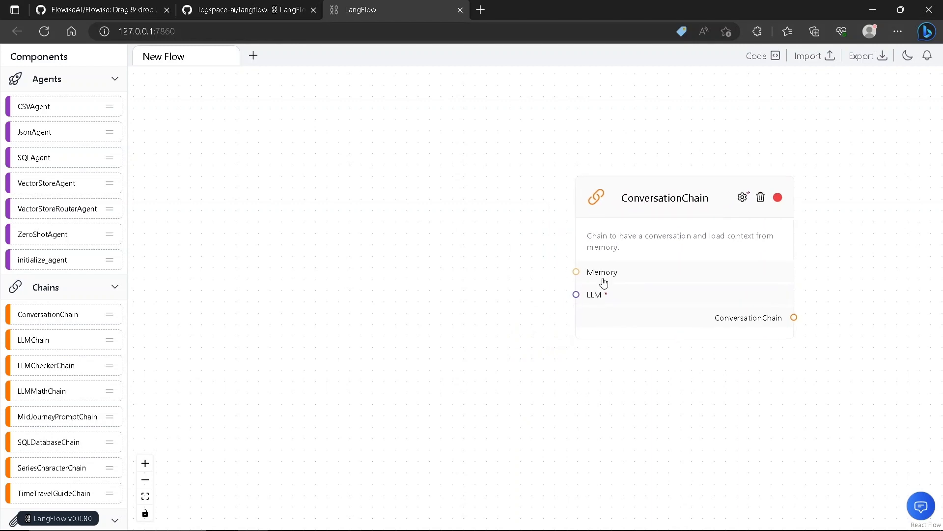
mouse_move(539, 307)
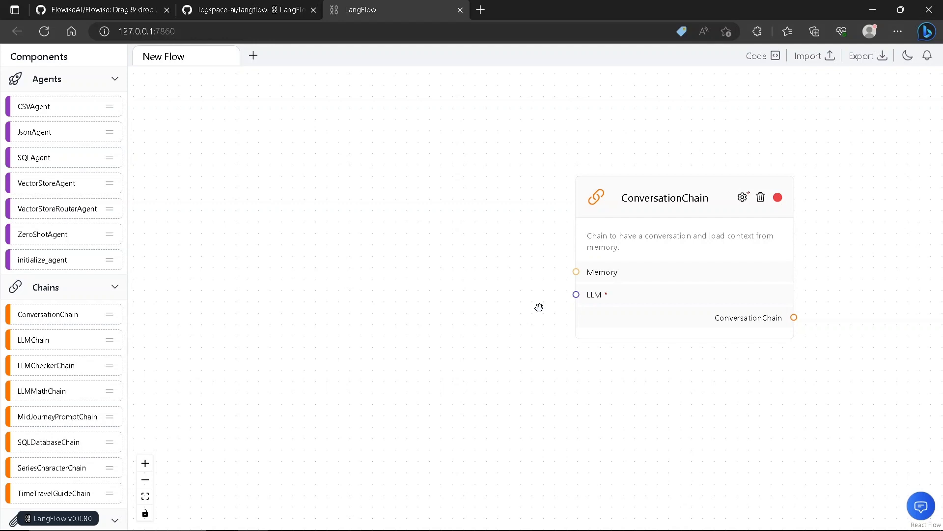
mouse_move(96, 293)
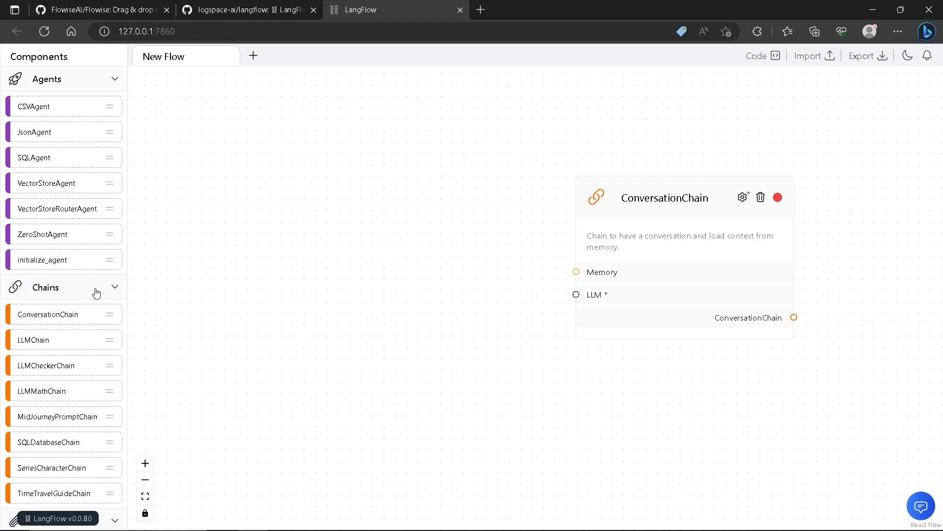
left_click(64, 287)
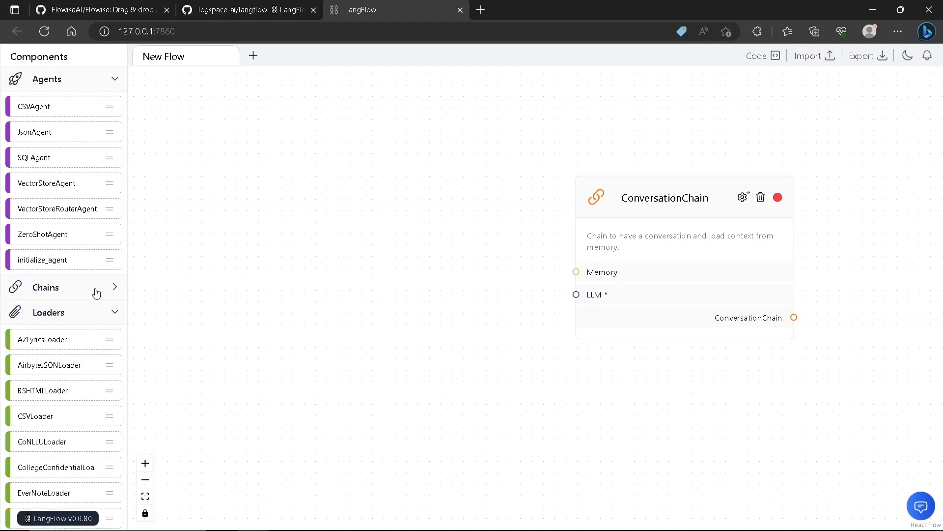
mouse_move(96, 299)
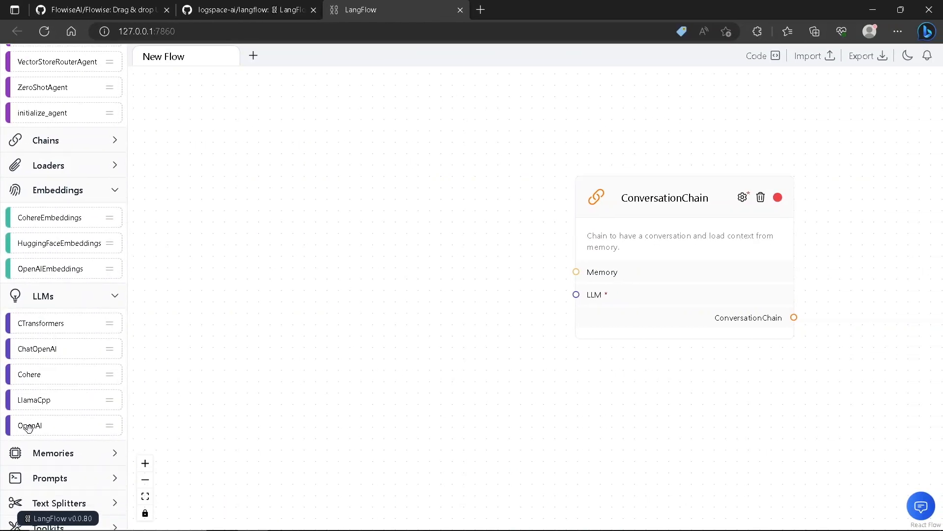
mouse_move(41, 367)
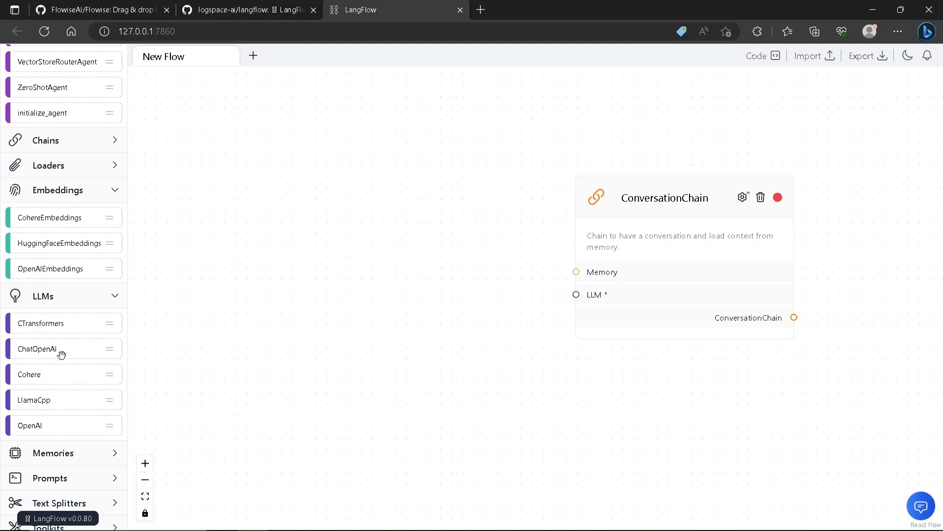
mouse_move(60, 349)
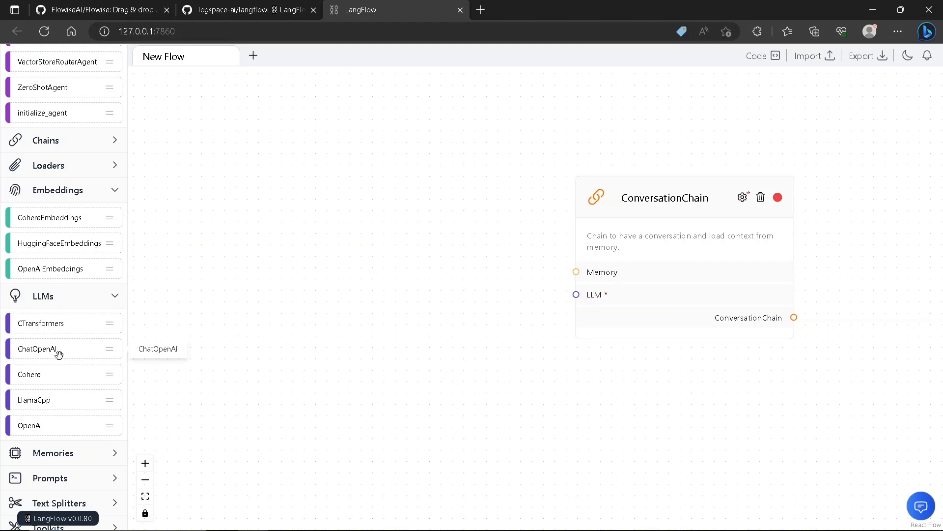
mouse_move(38, 434)
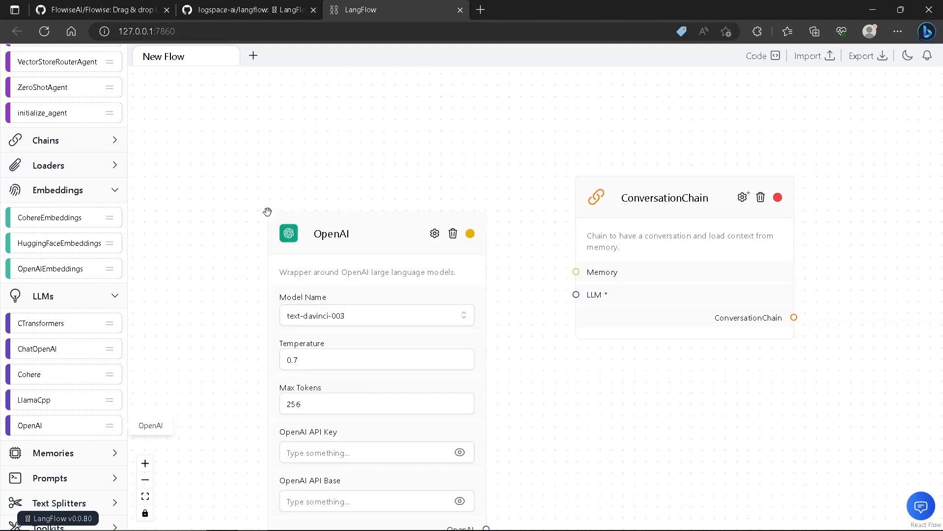
mouse_move(419, 237)
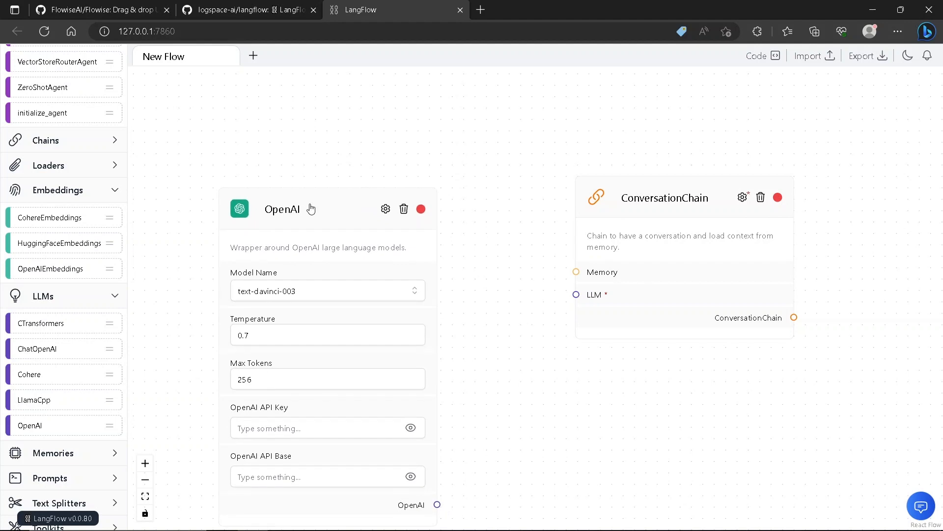
- Link the OpenAI node's output to the ConversationChain's LLM input
left_click_drag(436, 504, 576, 295)
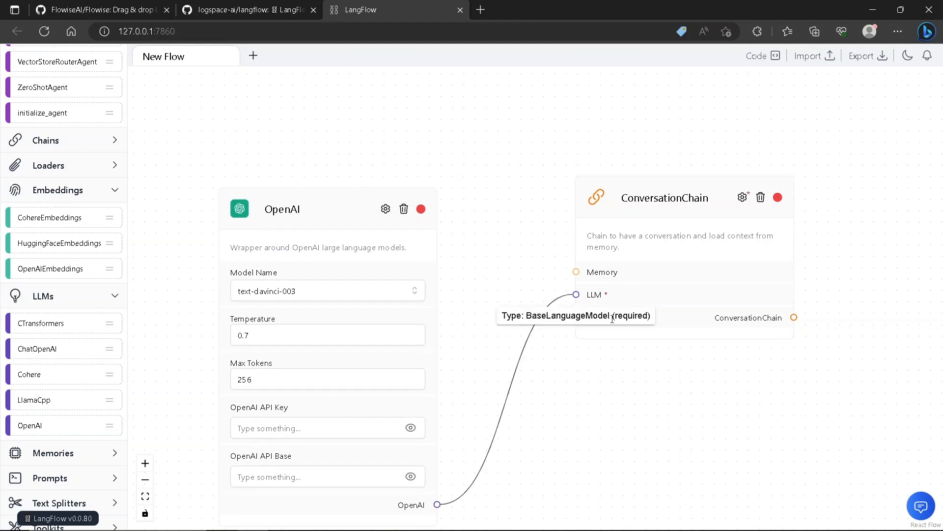
mouse_move(579, 340)
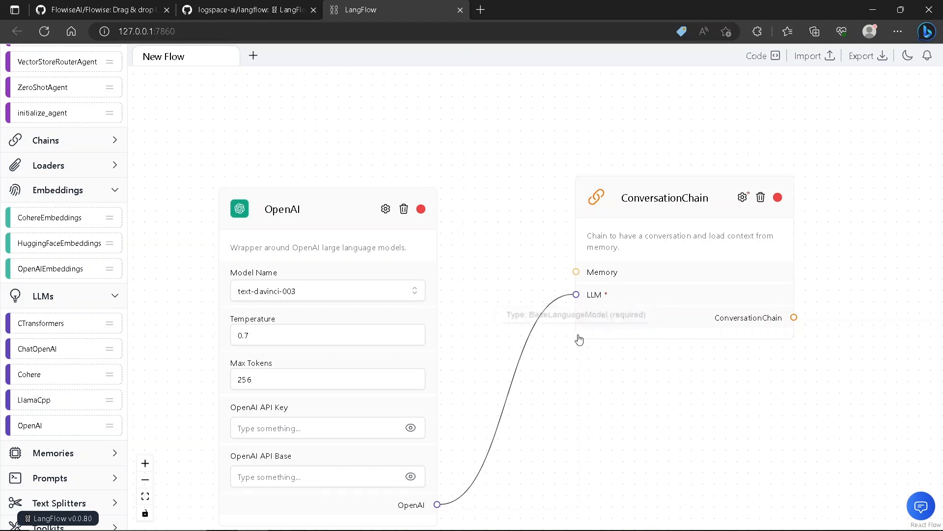
mouse_move(601, 299)
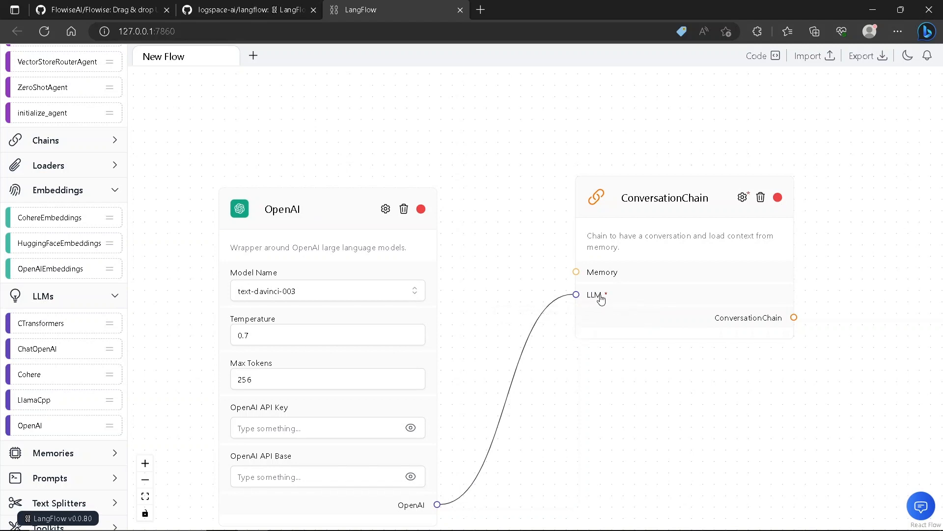
mouse_move(675, 200)
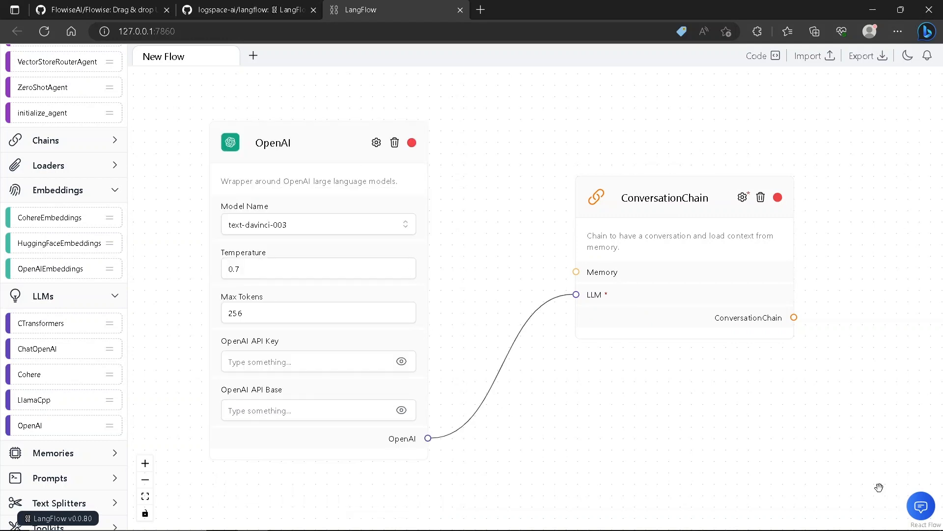
mouse_move(890, 487)
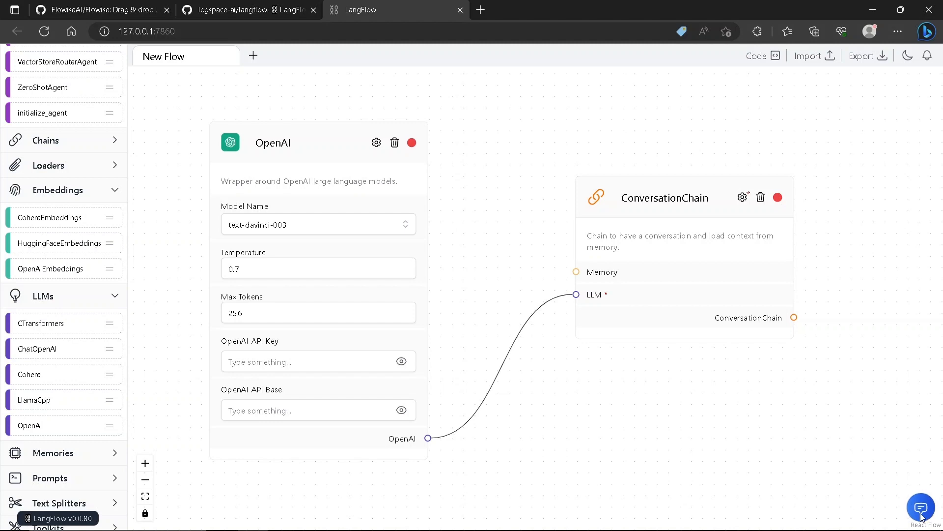
left_click(920, 507)
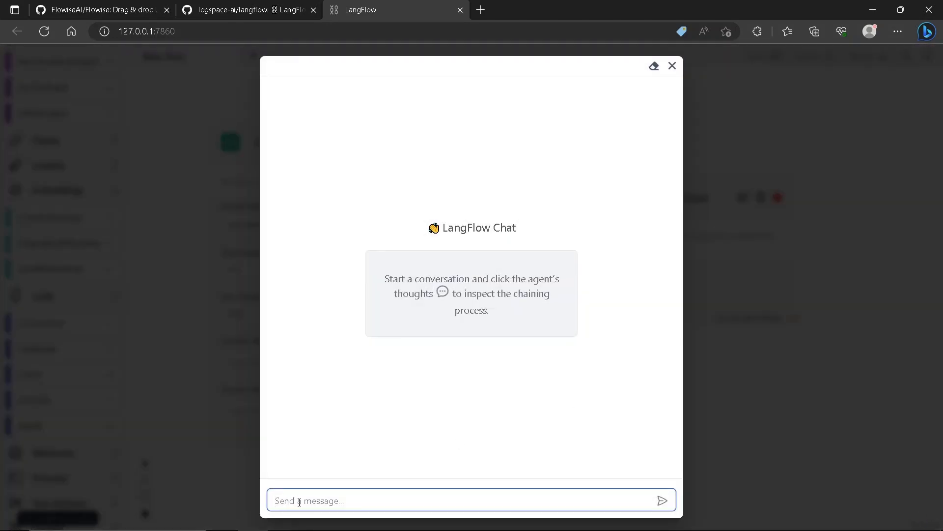
left_click(673, 65)
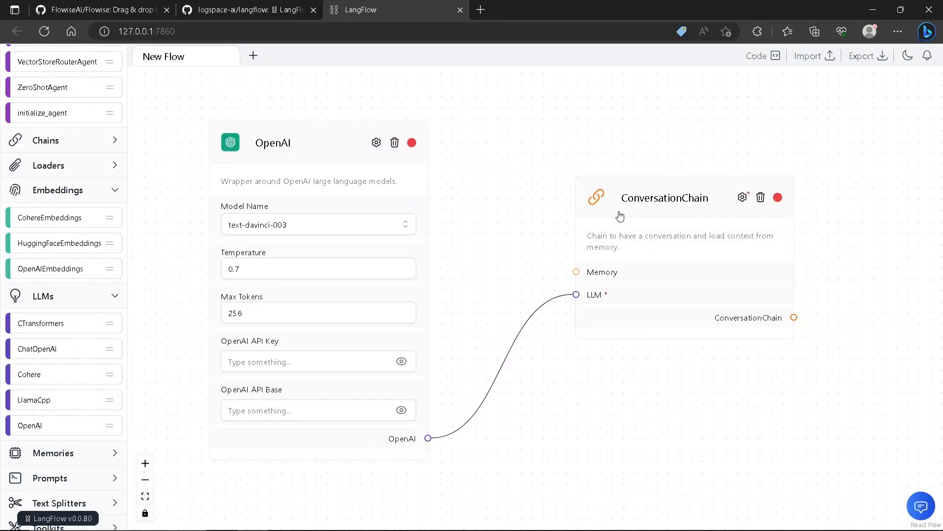
mouse_move(779, 91)
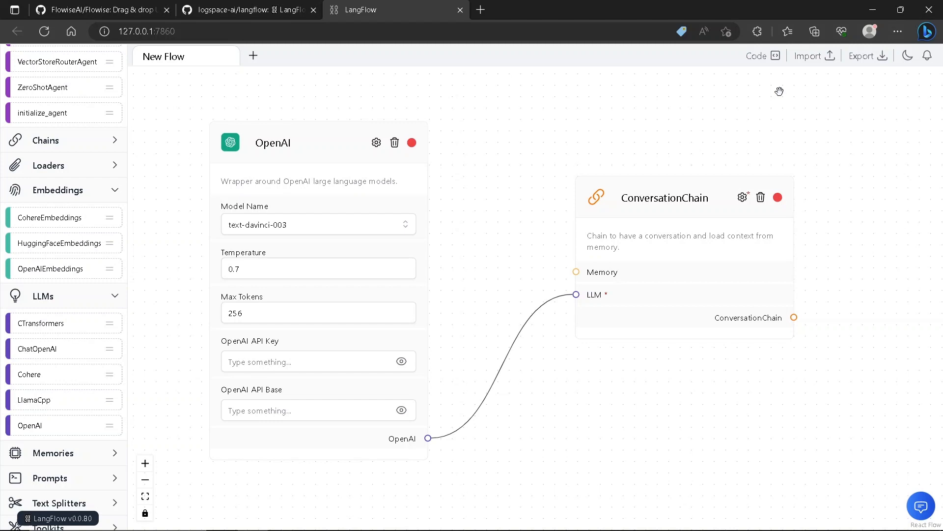
mouse_move(759, 71)
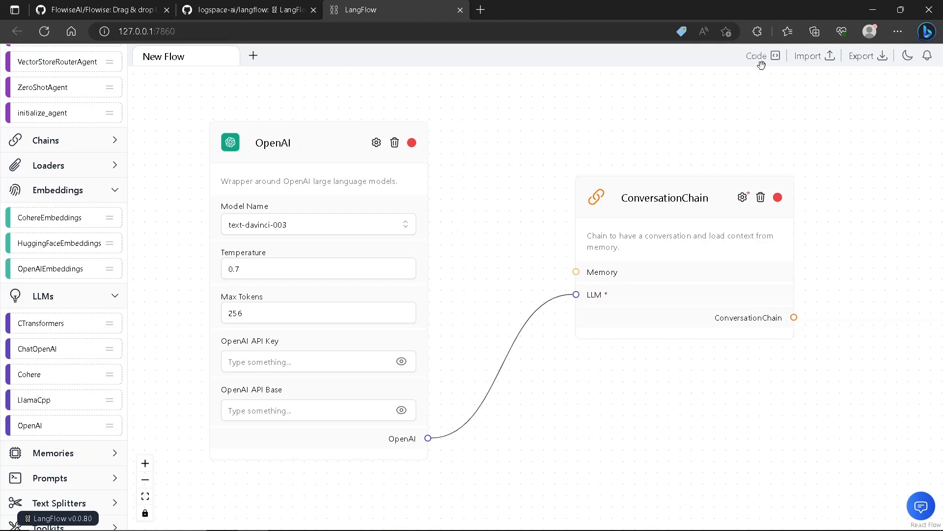
left_click(756, 55)
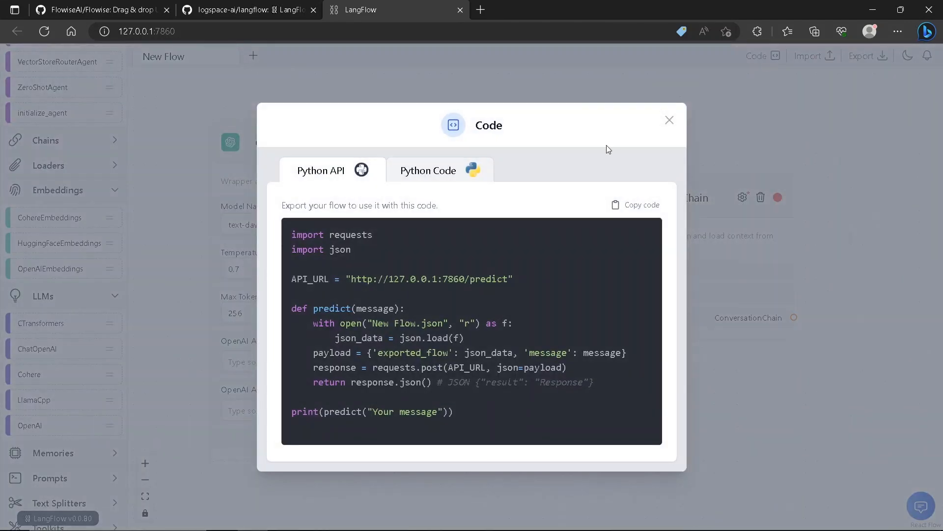
mouse_move(336, 185)
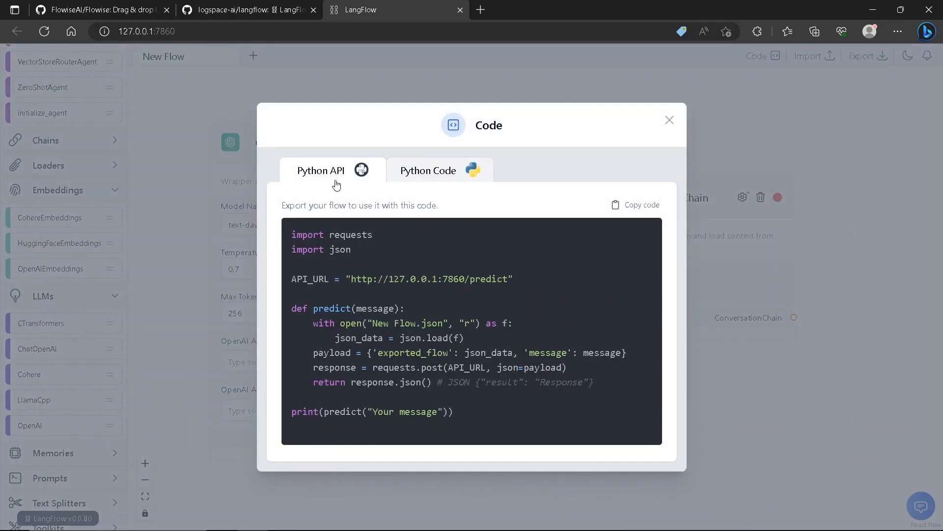
mouse_move(456, 198)
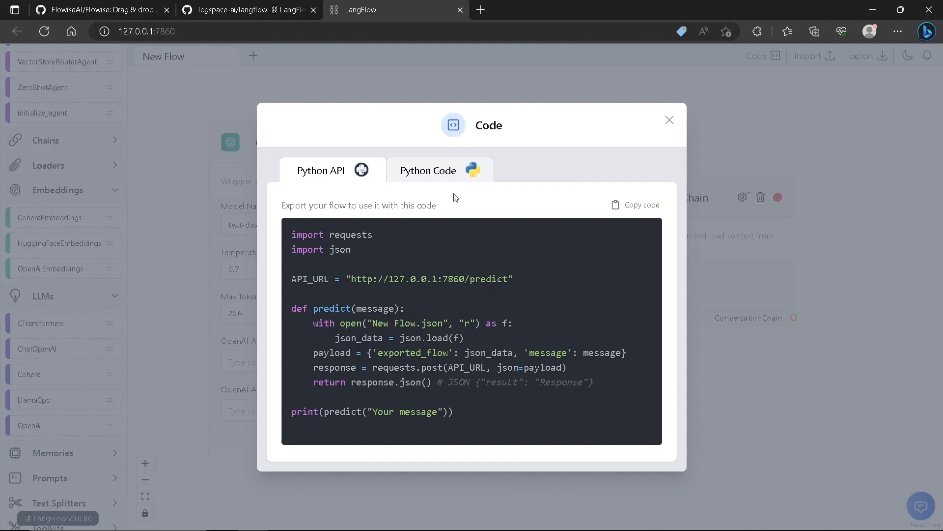
mouse_move(372, 224)
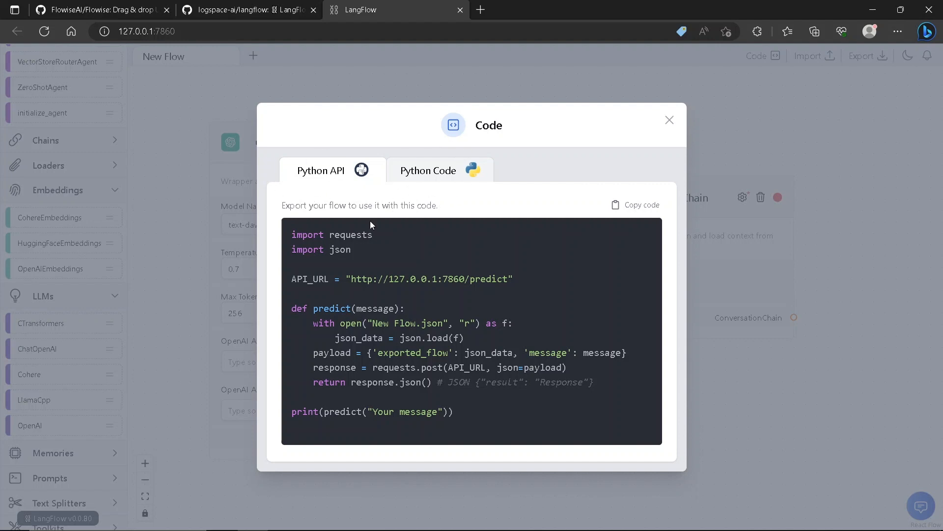
mouse_move(522, 283)
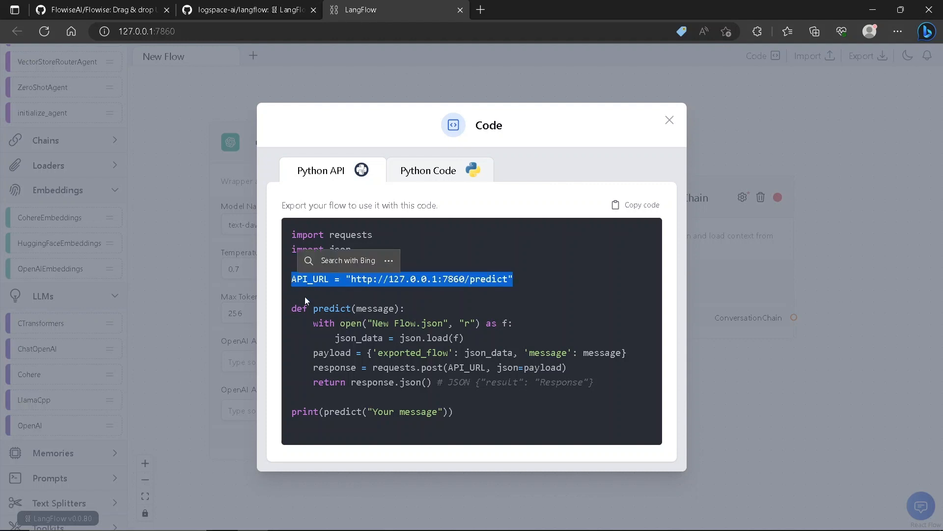
double_click(410, 323)
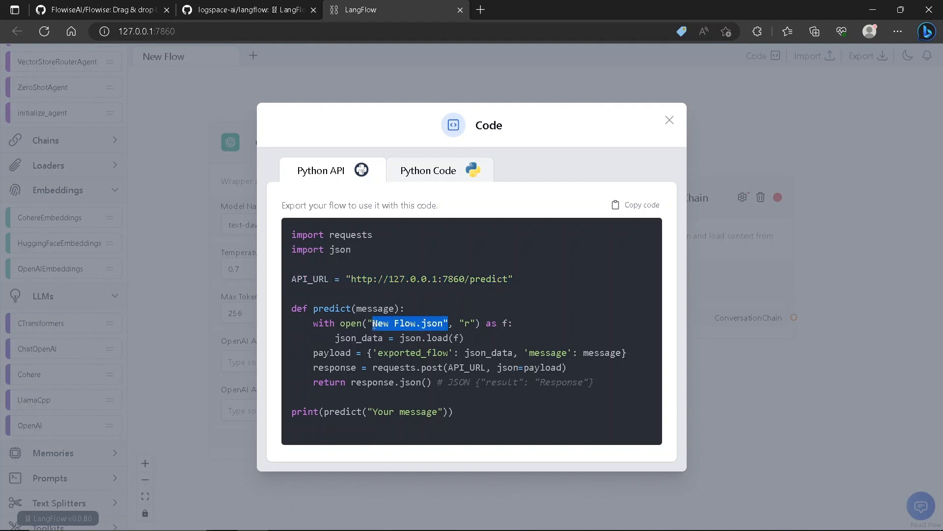
left_click(407, 323)
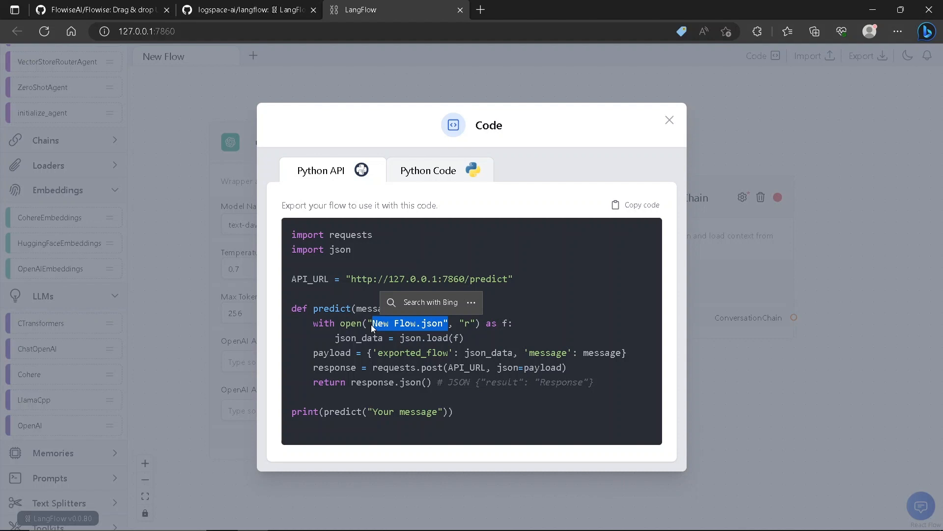
mouse_move(484, 306)
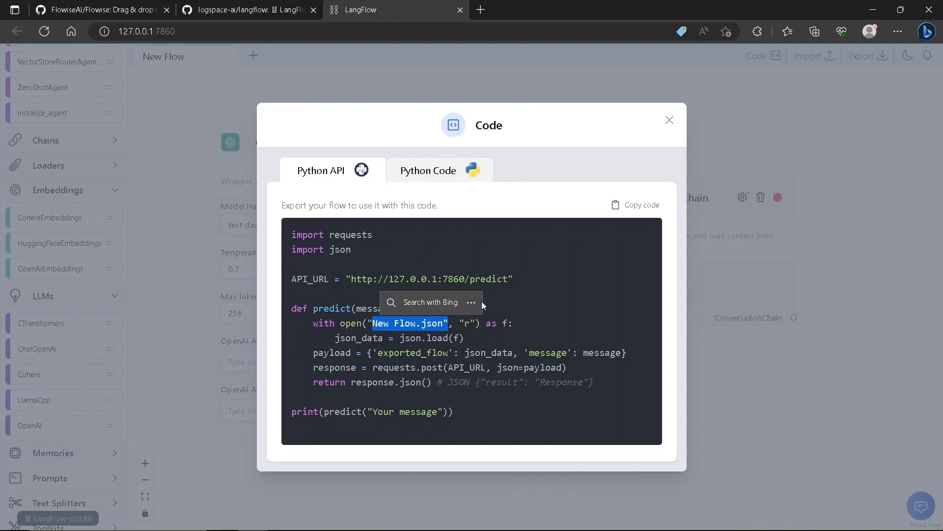
left_click(669, 120)
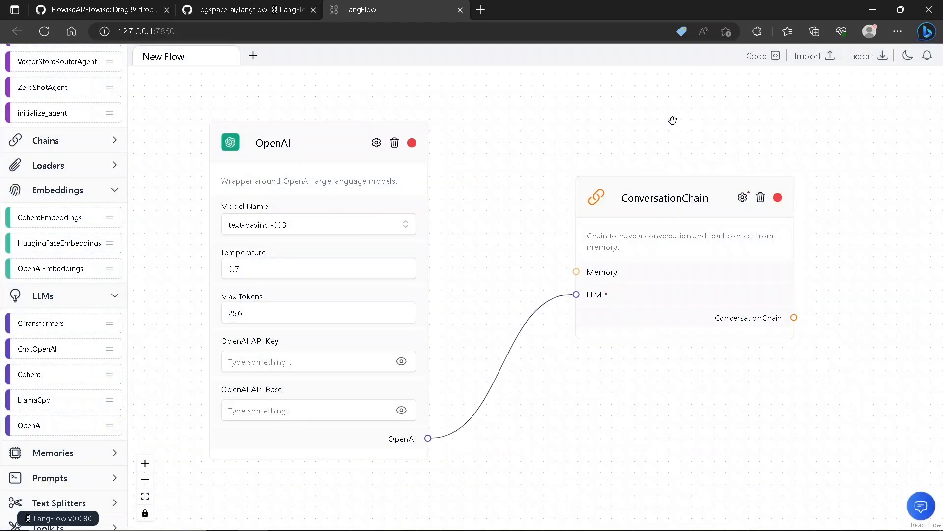
- Open the flow's export settings and select its export name for editing
left_click(866, 56)
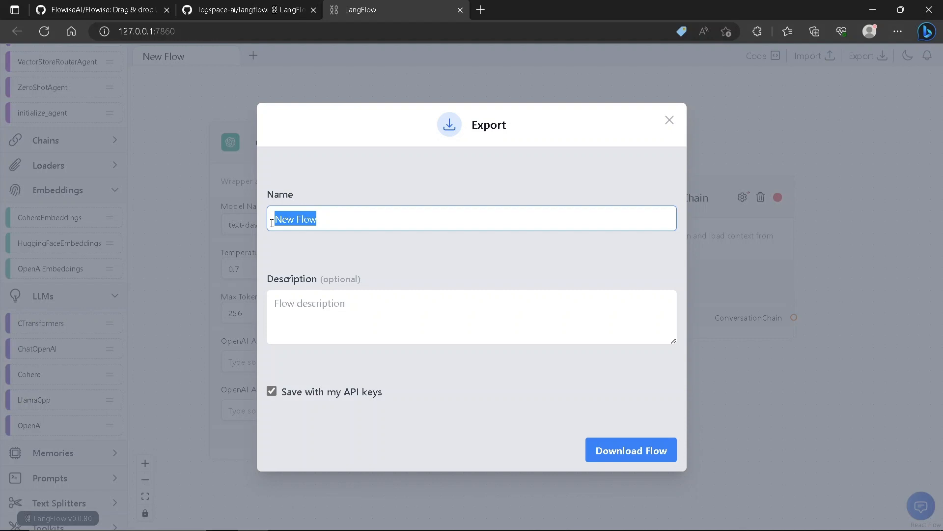
left_click(669, 120)
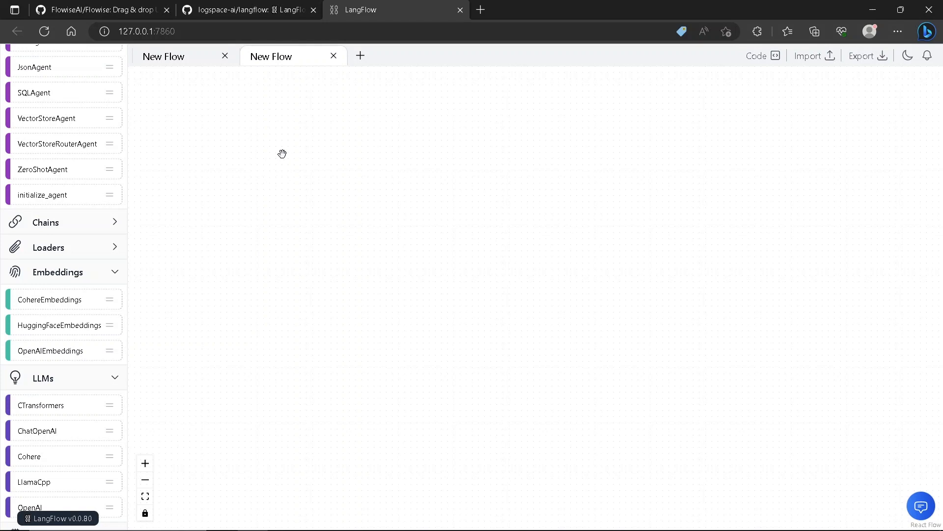
mouse_move(40, 252)
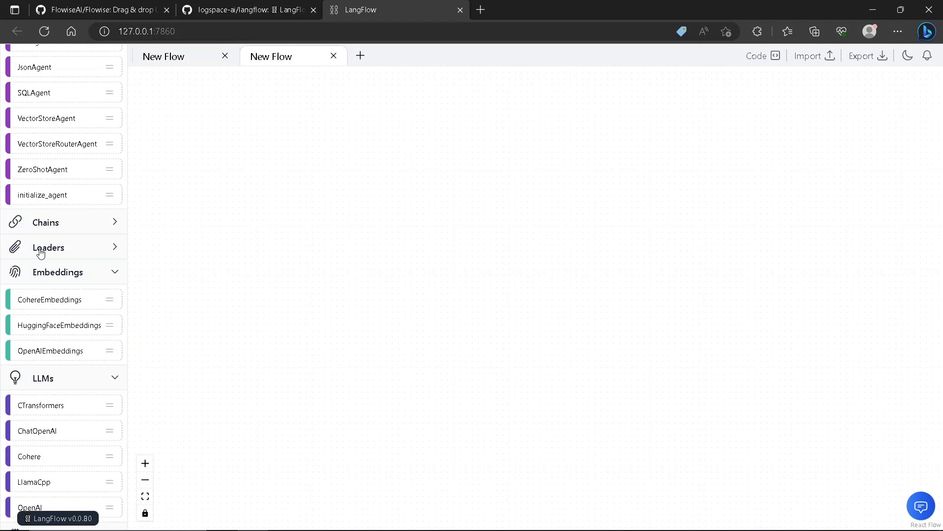
- Scroll the Components sidebar to find the components to add
scroll("down", 3)
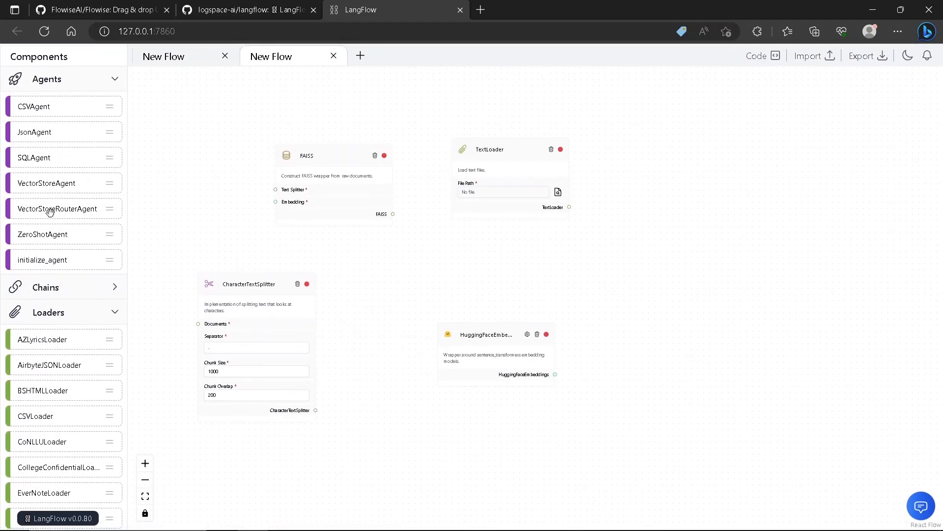
left_click(163, 56)
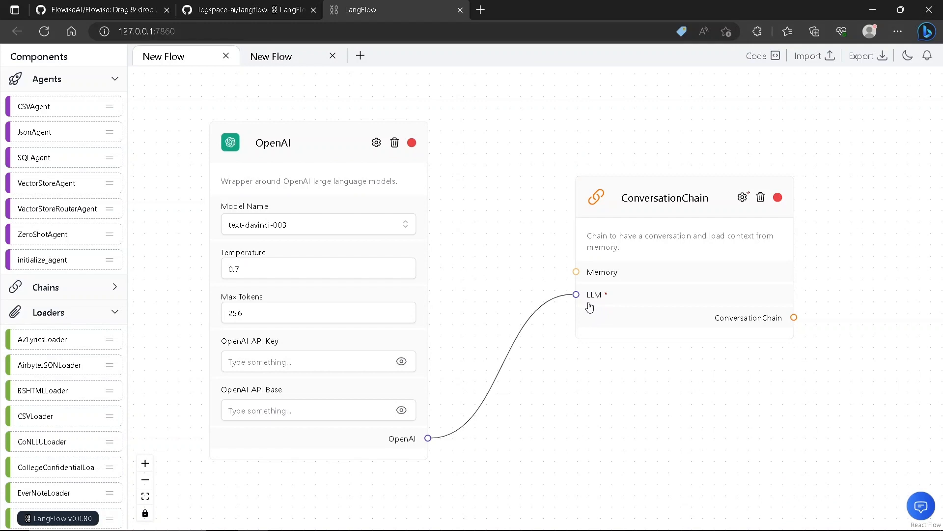
mouse_move(605, 297)
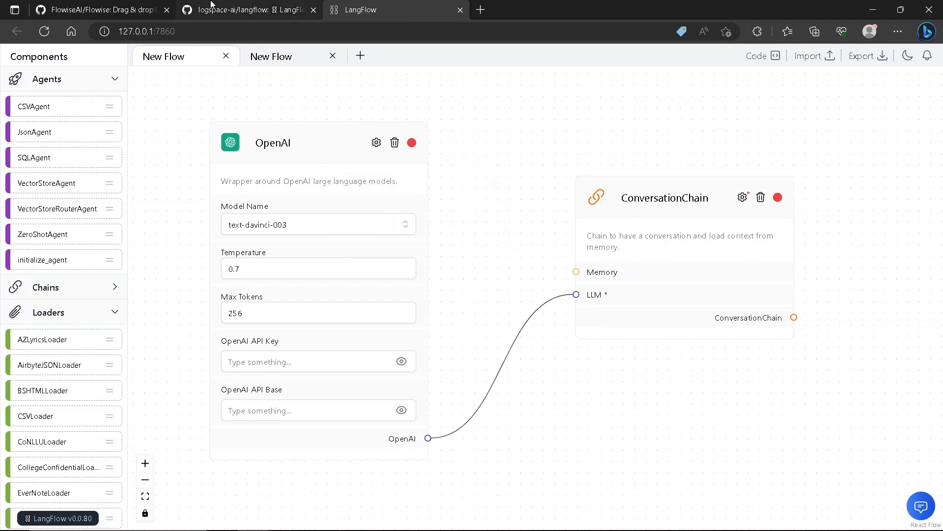
left_click(272, 56)
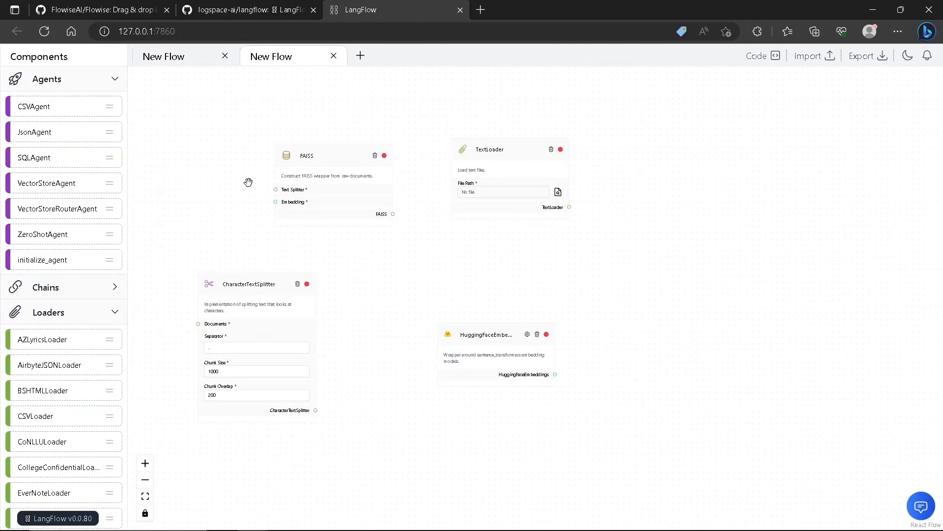
mouse_move(36, 176)
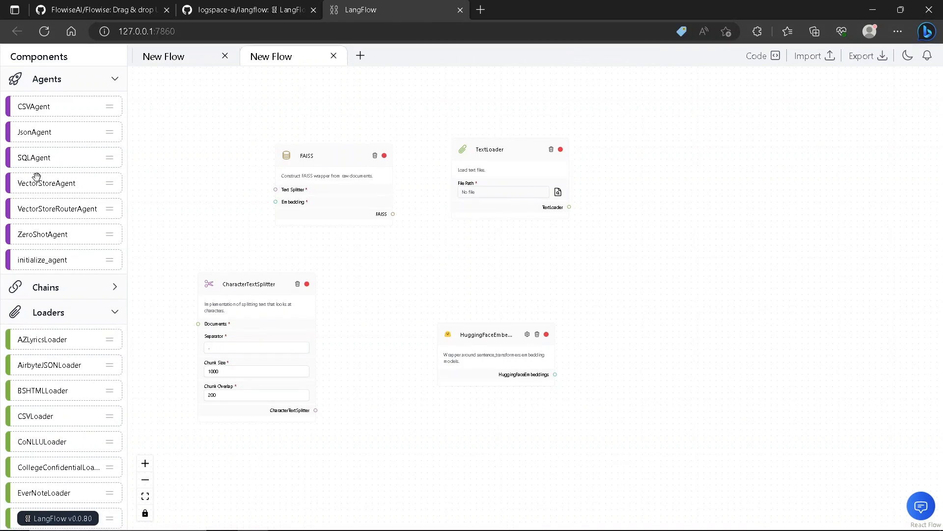
- Drag a component from the sidebar onto the canvas and scroll the component list
left_click_drag(46, 182, 680, 236)
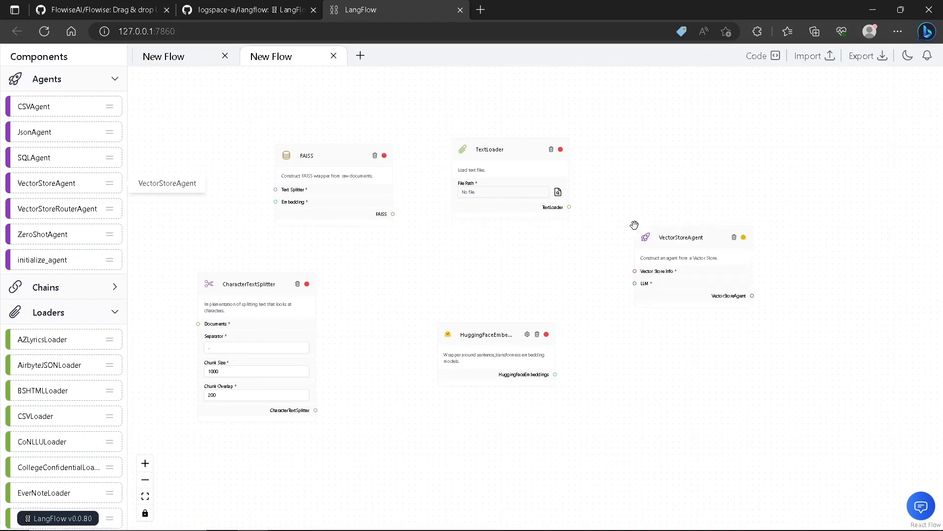
mouse_move(547, 277)
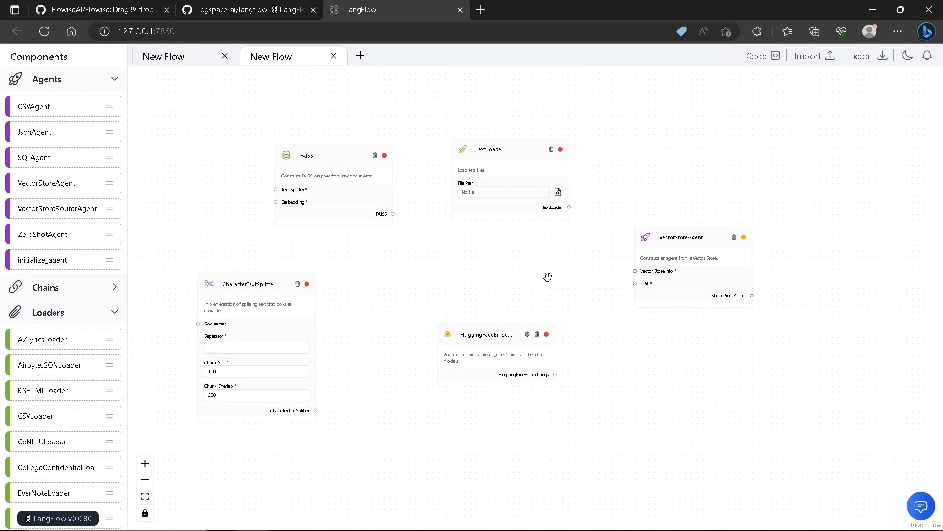
scroll("down", 3)
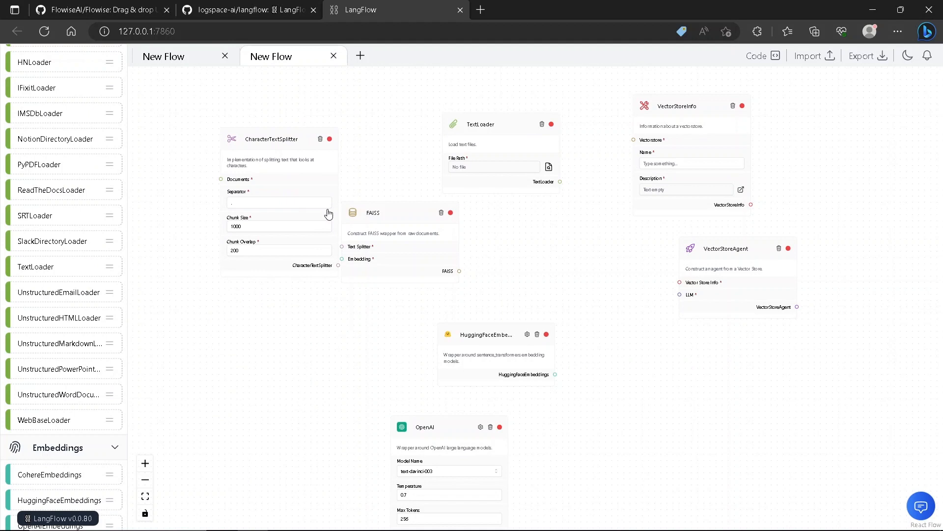
- Move FAISS lower and TextLoader top-left, linking TextLoader to the splitter's Documents input
left_click_drag(373, 212, 431, 260)
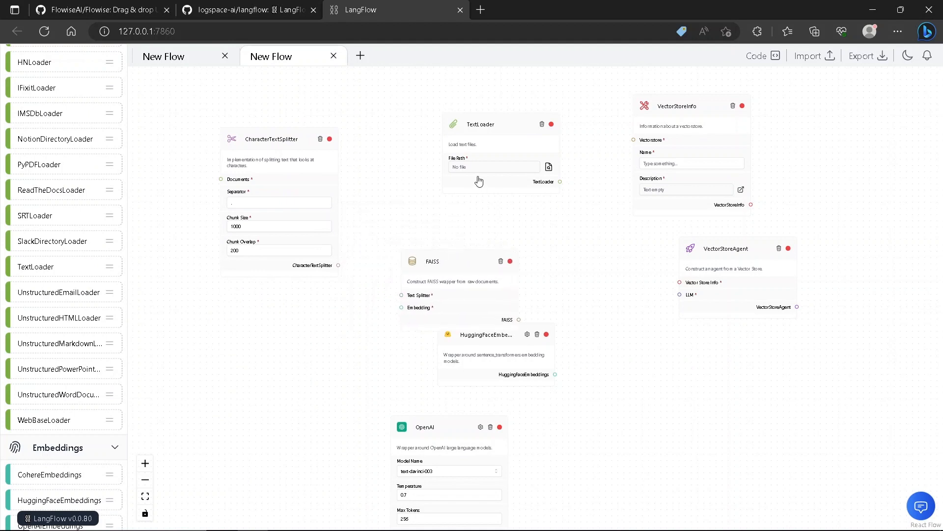
mouse_move(453, 142)
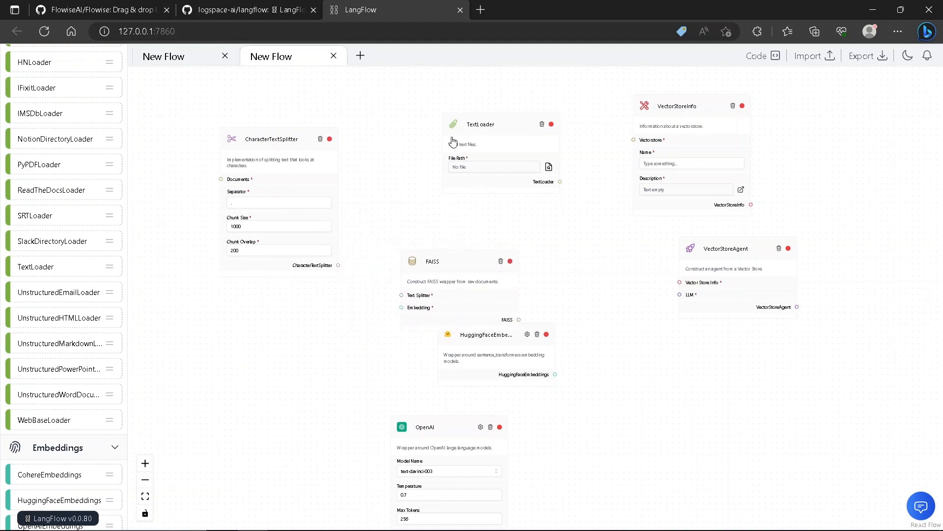
mouse_move(507, 124)
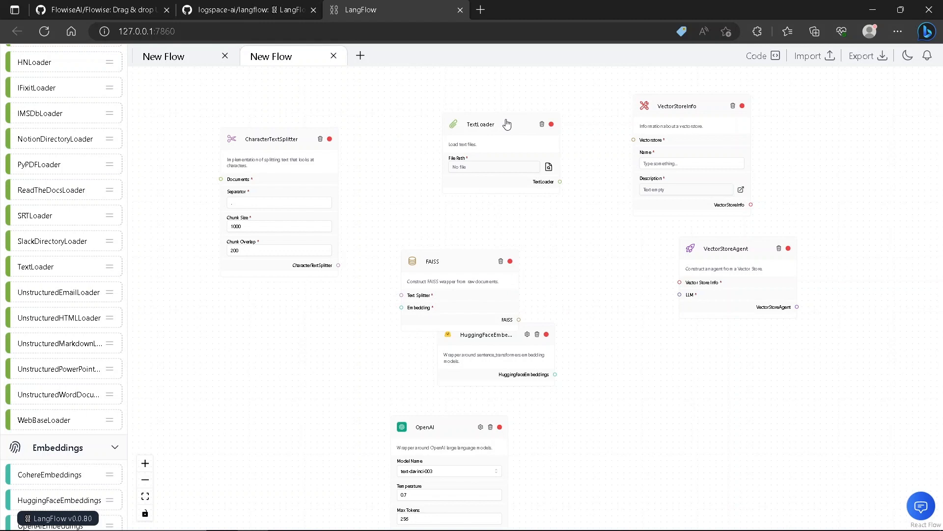
left_click_drag(501, 124, 161, 124)
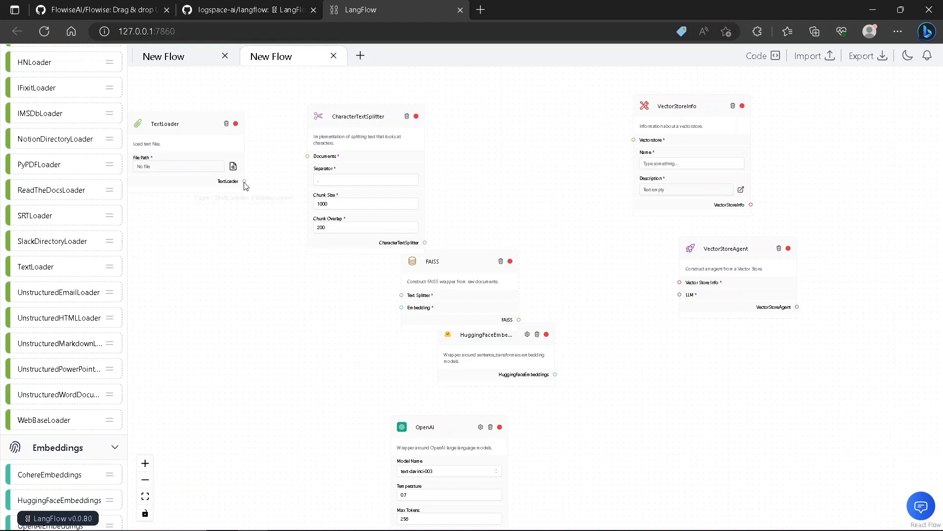
left_click_drag(245, 182, 307, 156)
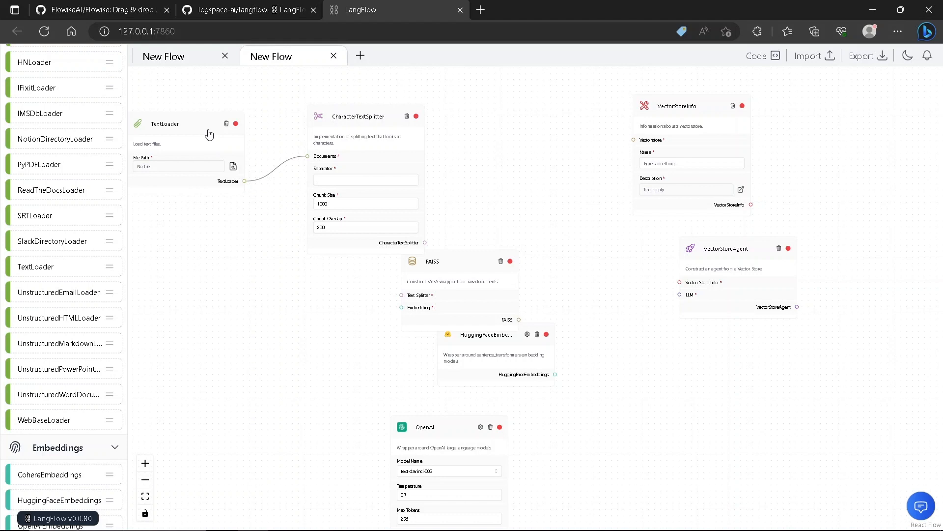
left_click_drag(164, 123, 186, 122)
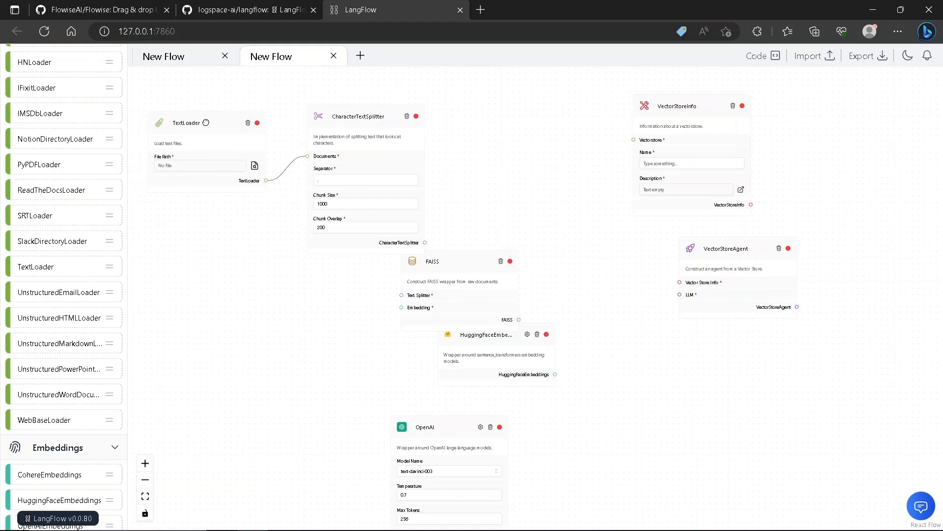
- Feed the splitter and HuggingFace embeddings into FAISS, and shift VectorStoreAgent right
left_click_drag(432, 260, 490, 204)
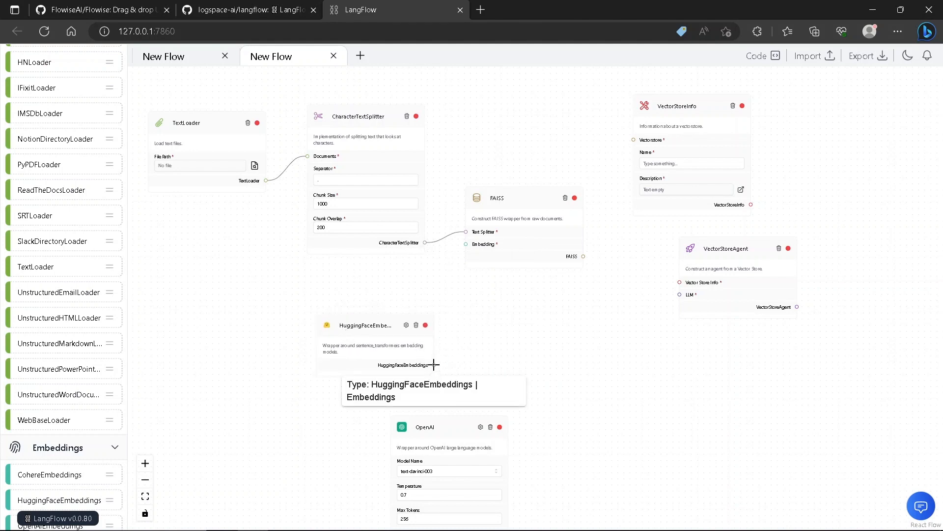
left_click_drag(433, 365, 466, 244)
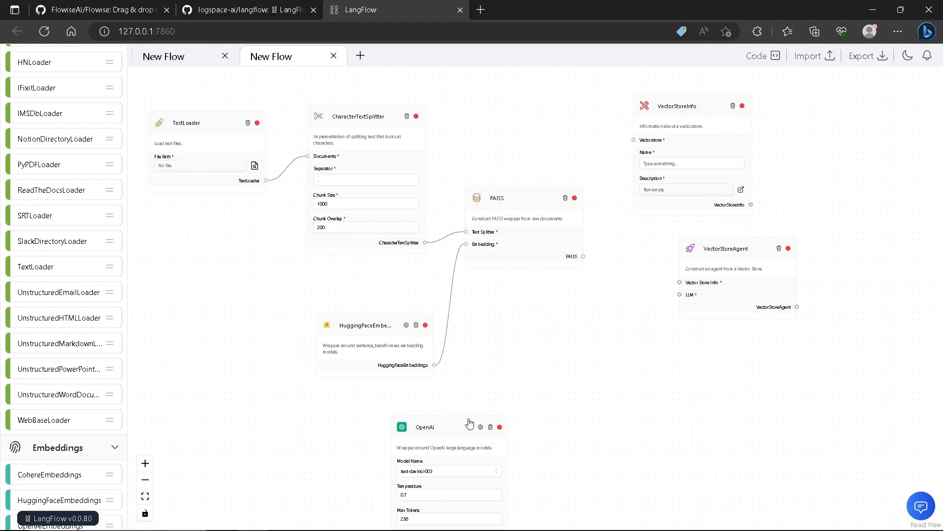
left_click_drag(726, 248, 776, 254)
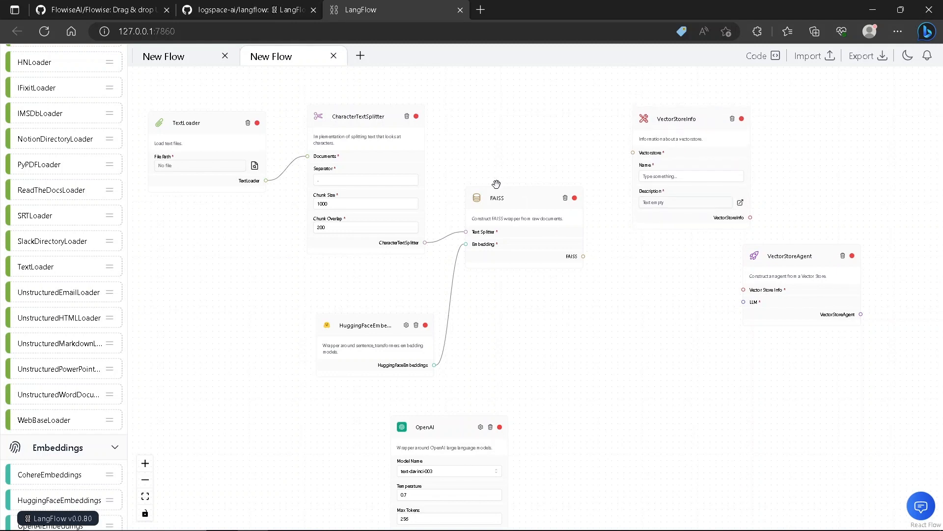
mouse_move(508, 208)
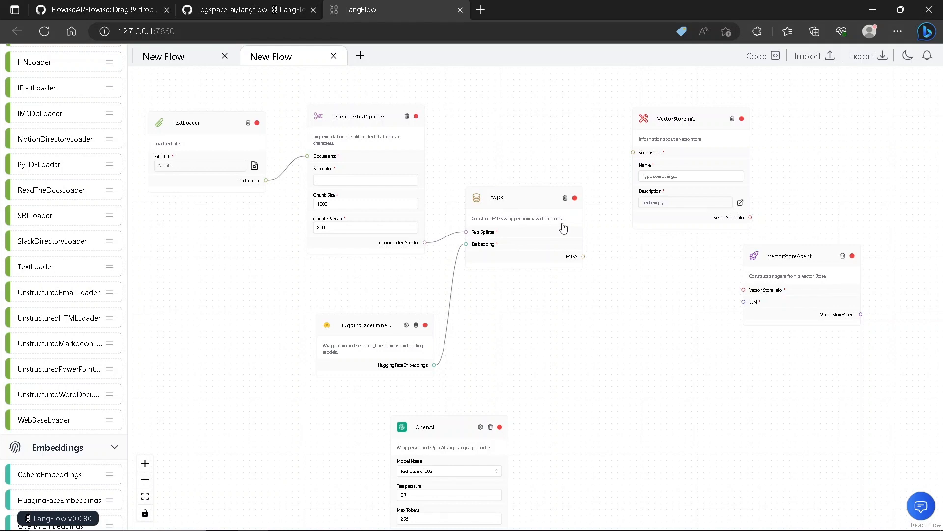
- Link FAISS to VectorStoreInfo's Vectorstore, then OpenAI and VectorStoreInfo to the VectorStoreAgent's LLM and Vector Store Info inputs
left_click_drag(583, 256, 632, 152)
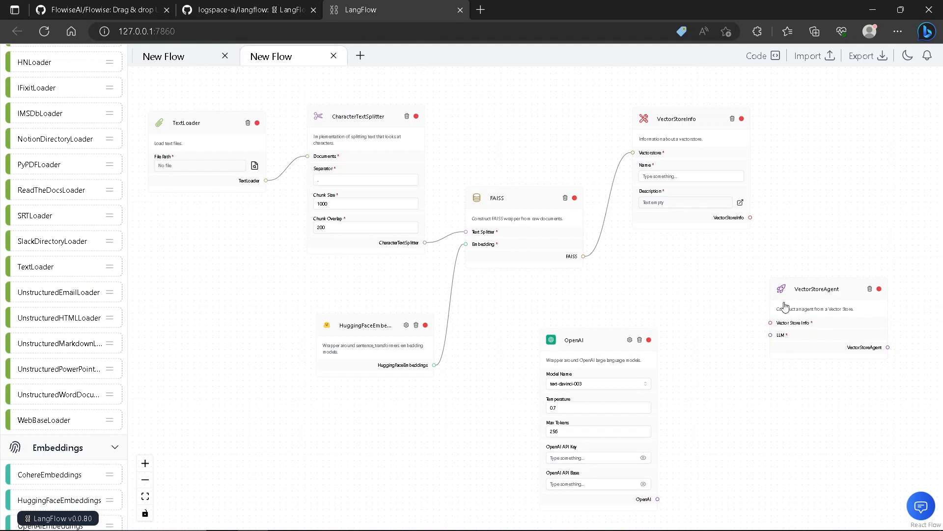
mouse_move(764, 316)
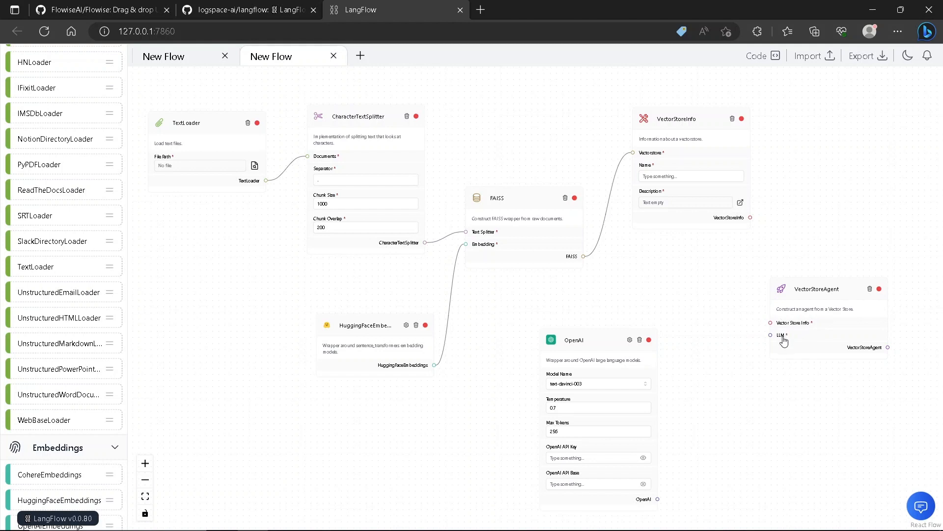
mouse_move(722, 355)
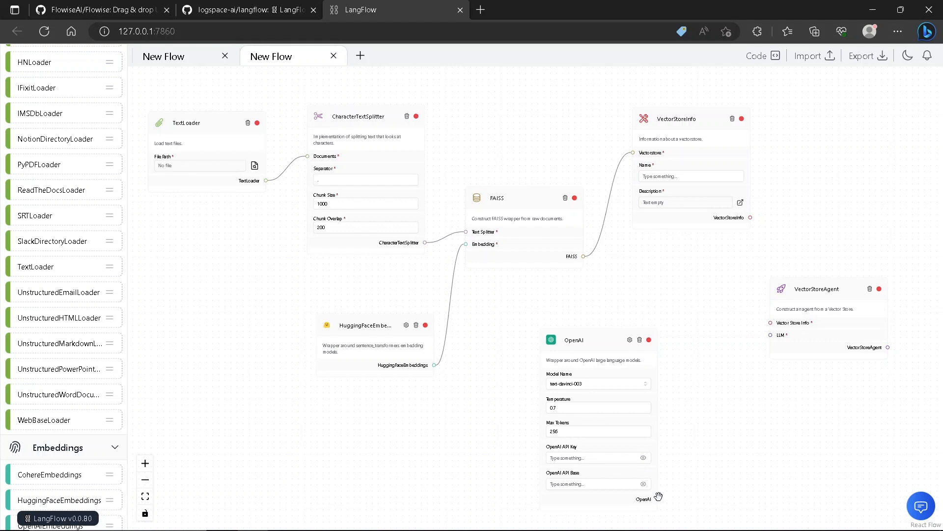
left_click_drag(659, 499, 748, 362)
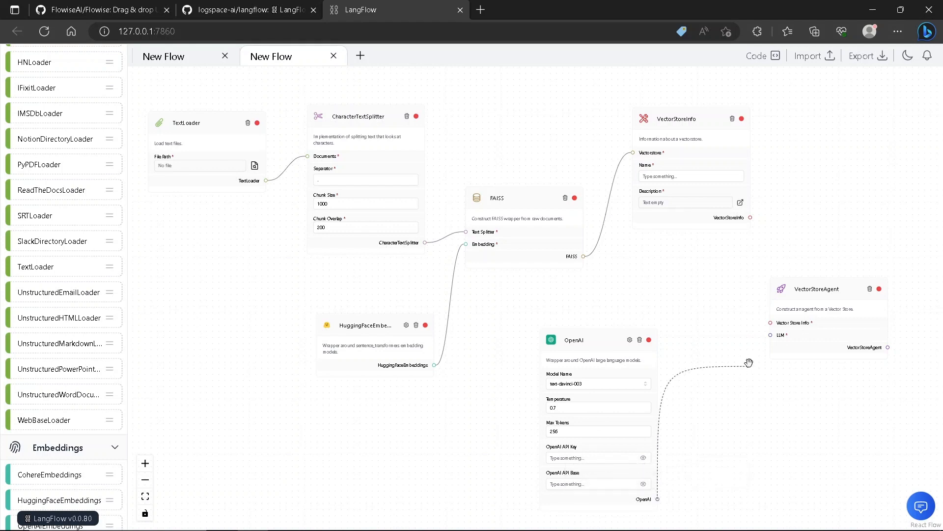
left_click_drag(660, 498, 772, 335)
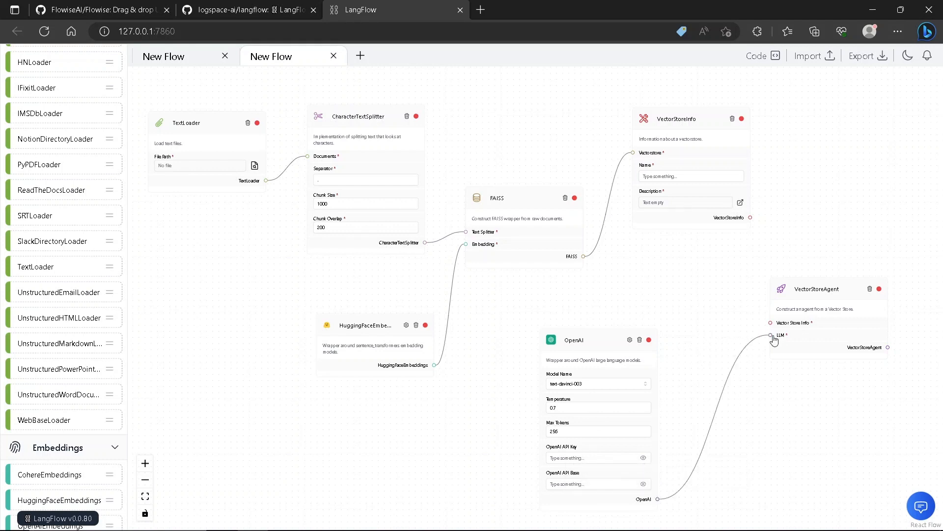
mouse_move(718, 169)
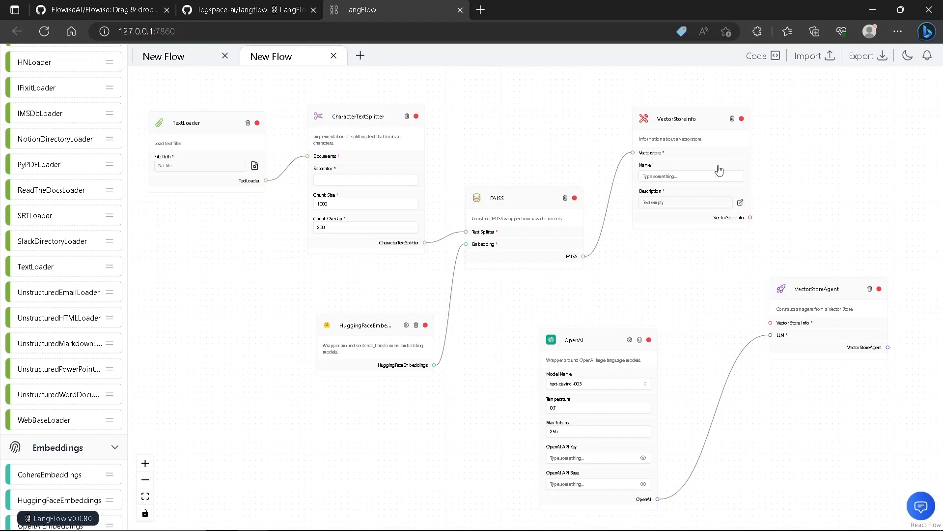
left_click_drag(750, 217, 771, 322)
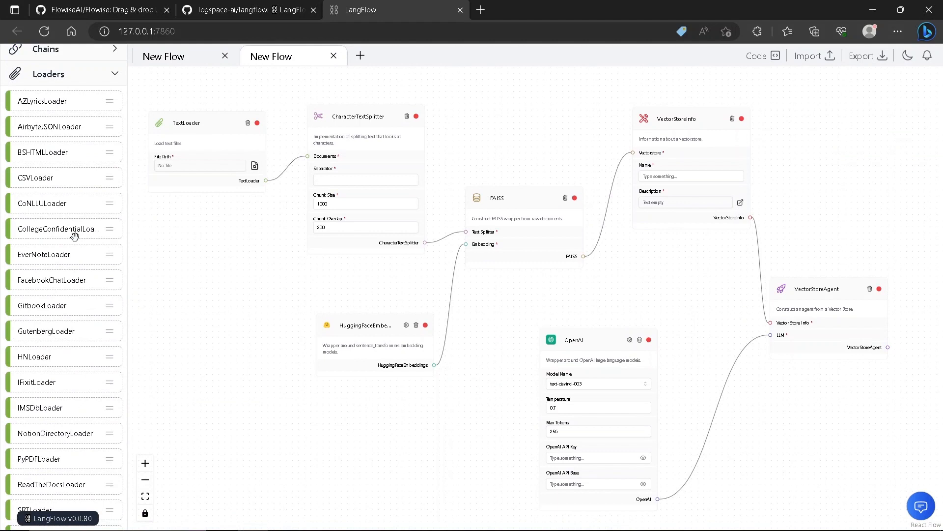
scroll("down", 3)
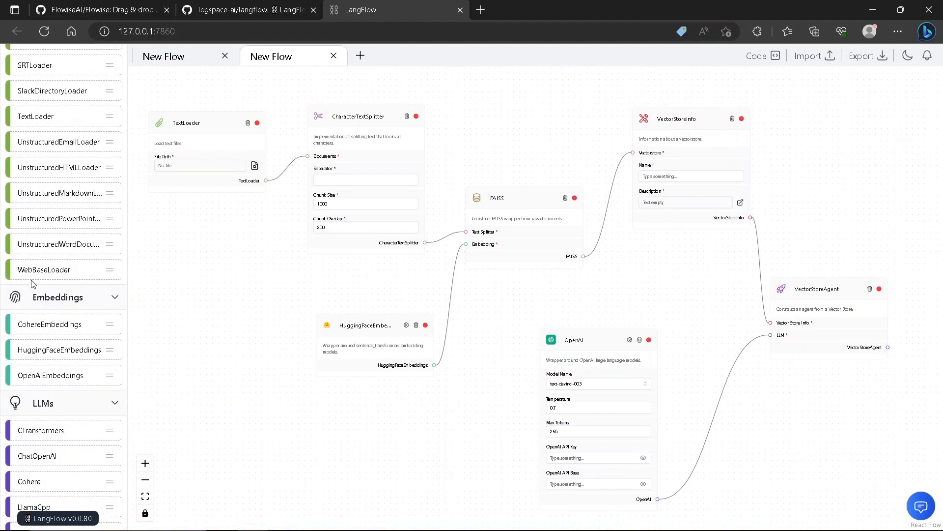
mouse_move(68, 278)
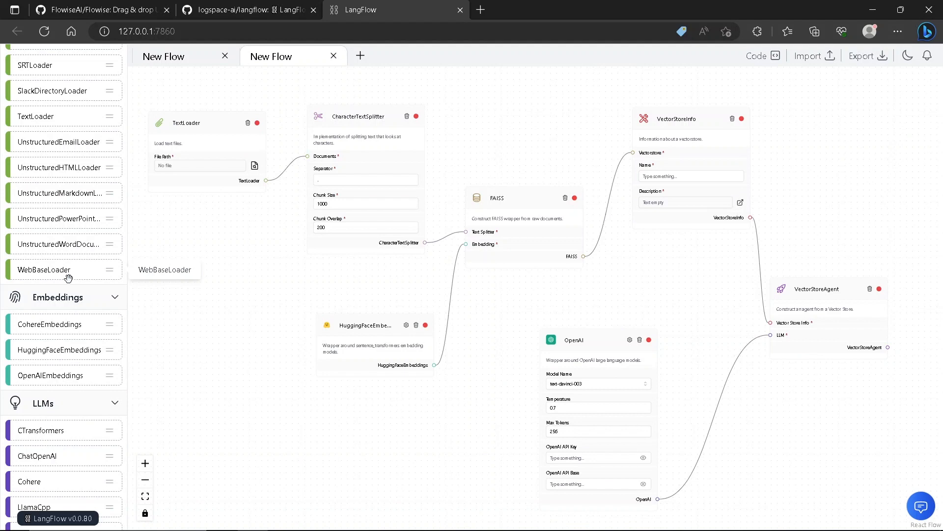
mouse_move(86, 189)
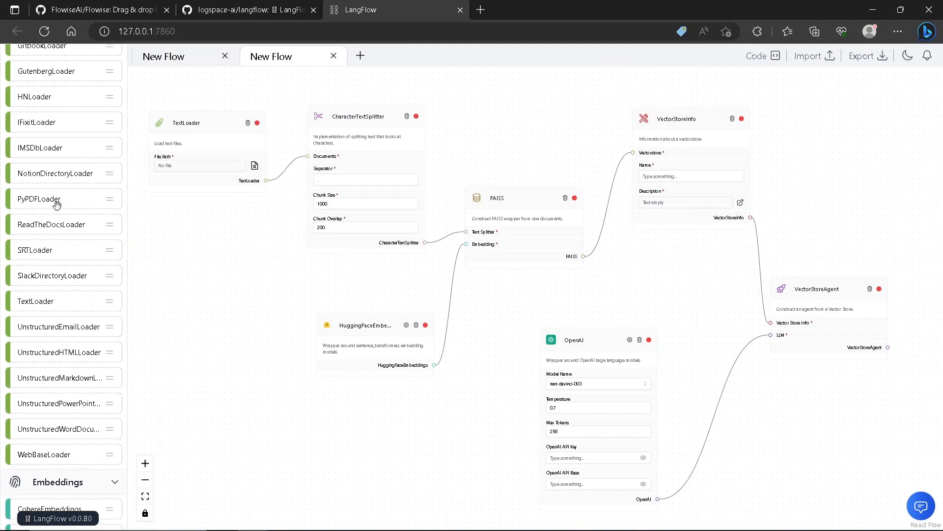
mouse_move(72, 266)
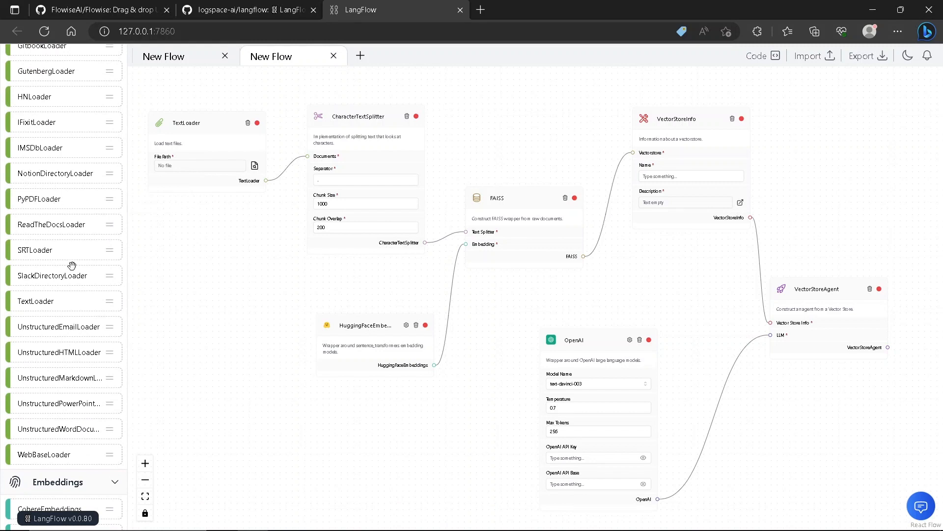
mouse_move(68, 254)
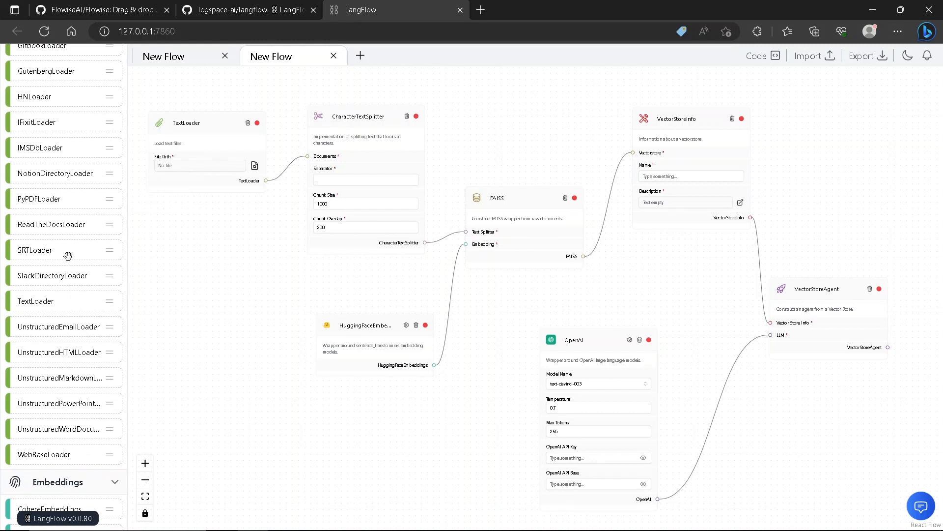
mouse_move(67, 239)
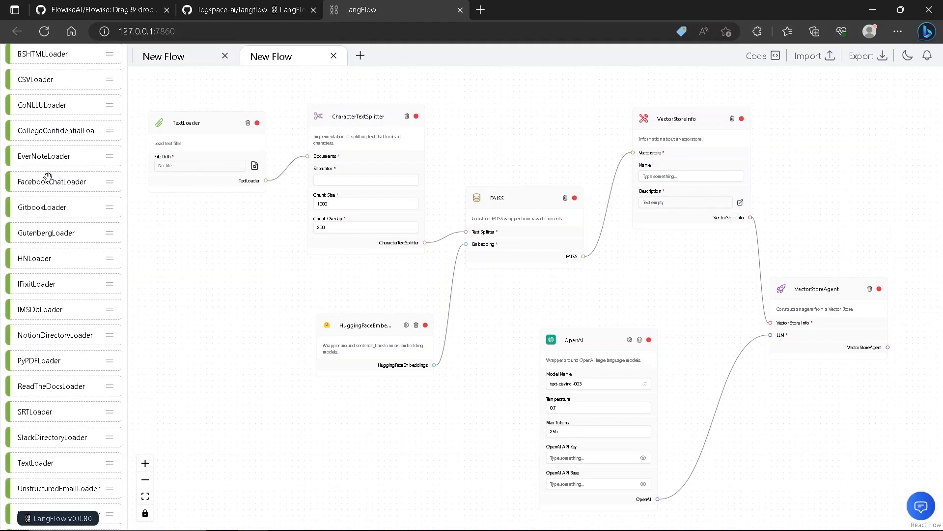
scroll("down", 3)
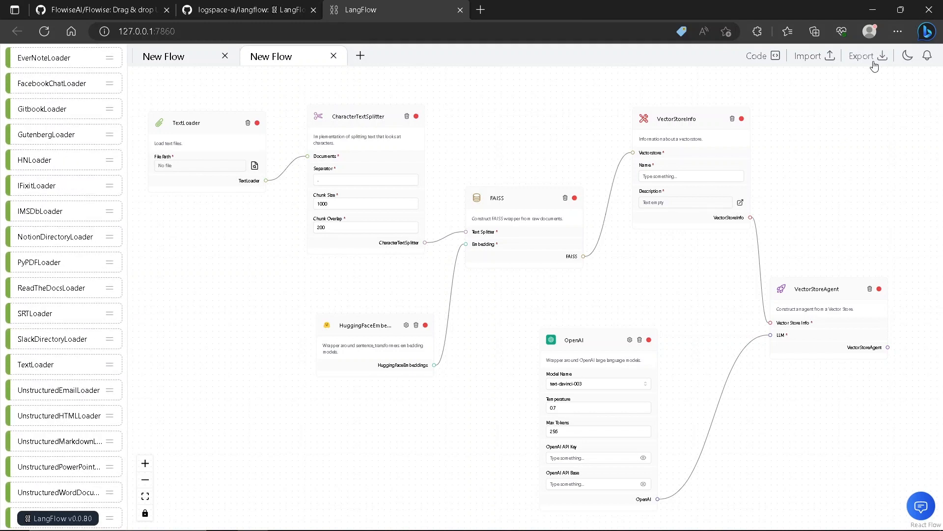
left_click(864, 56)
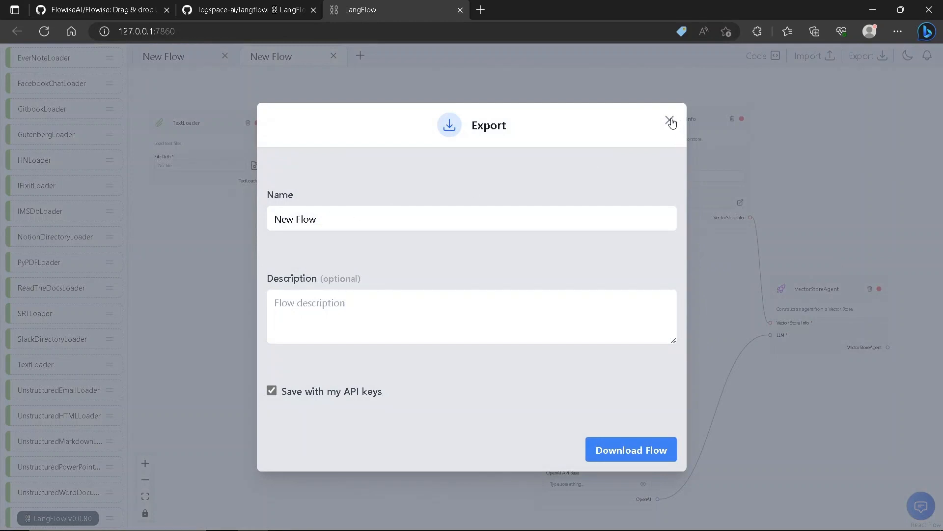
left_click(670, 121)
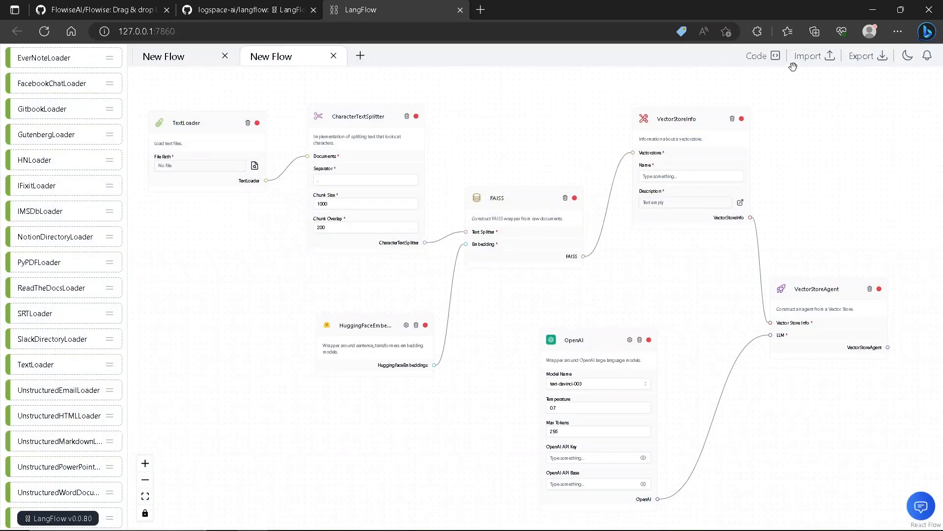
left_click(756, 56)
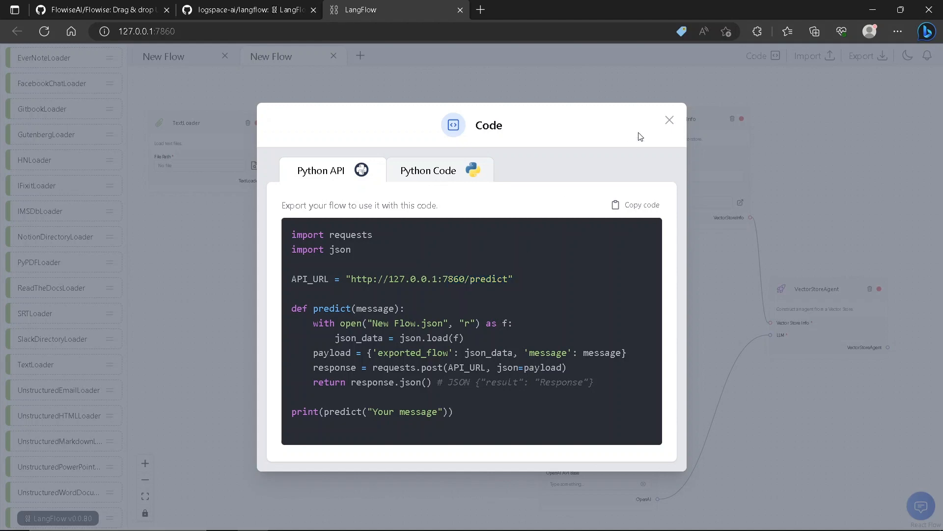
left_click(670, 120)
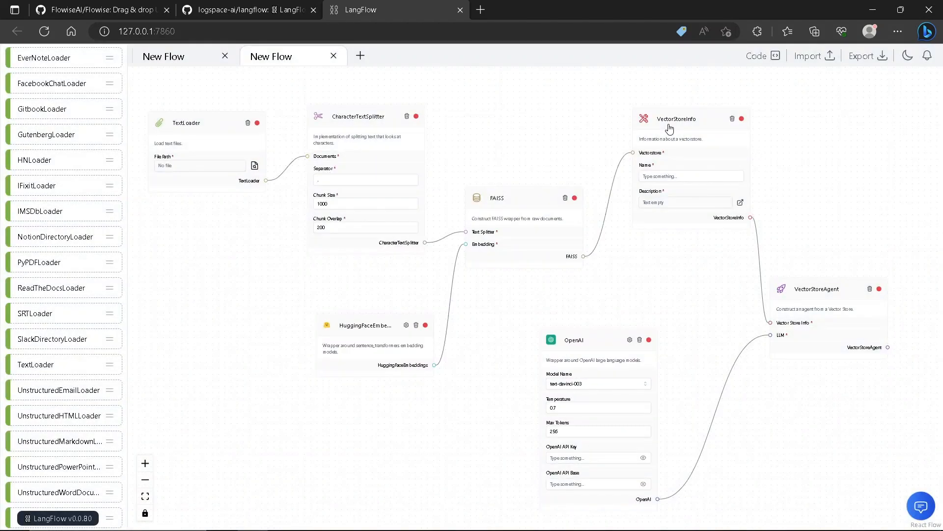